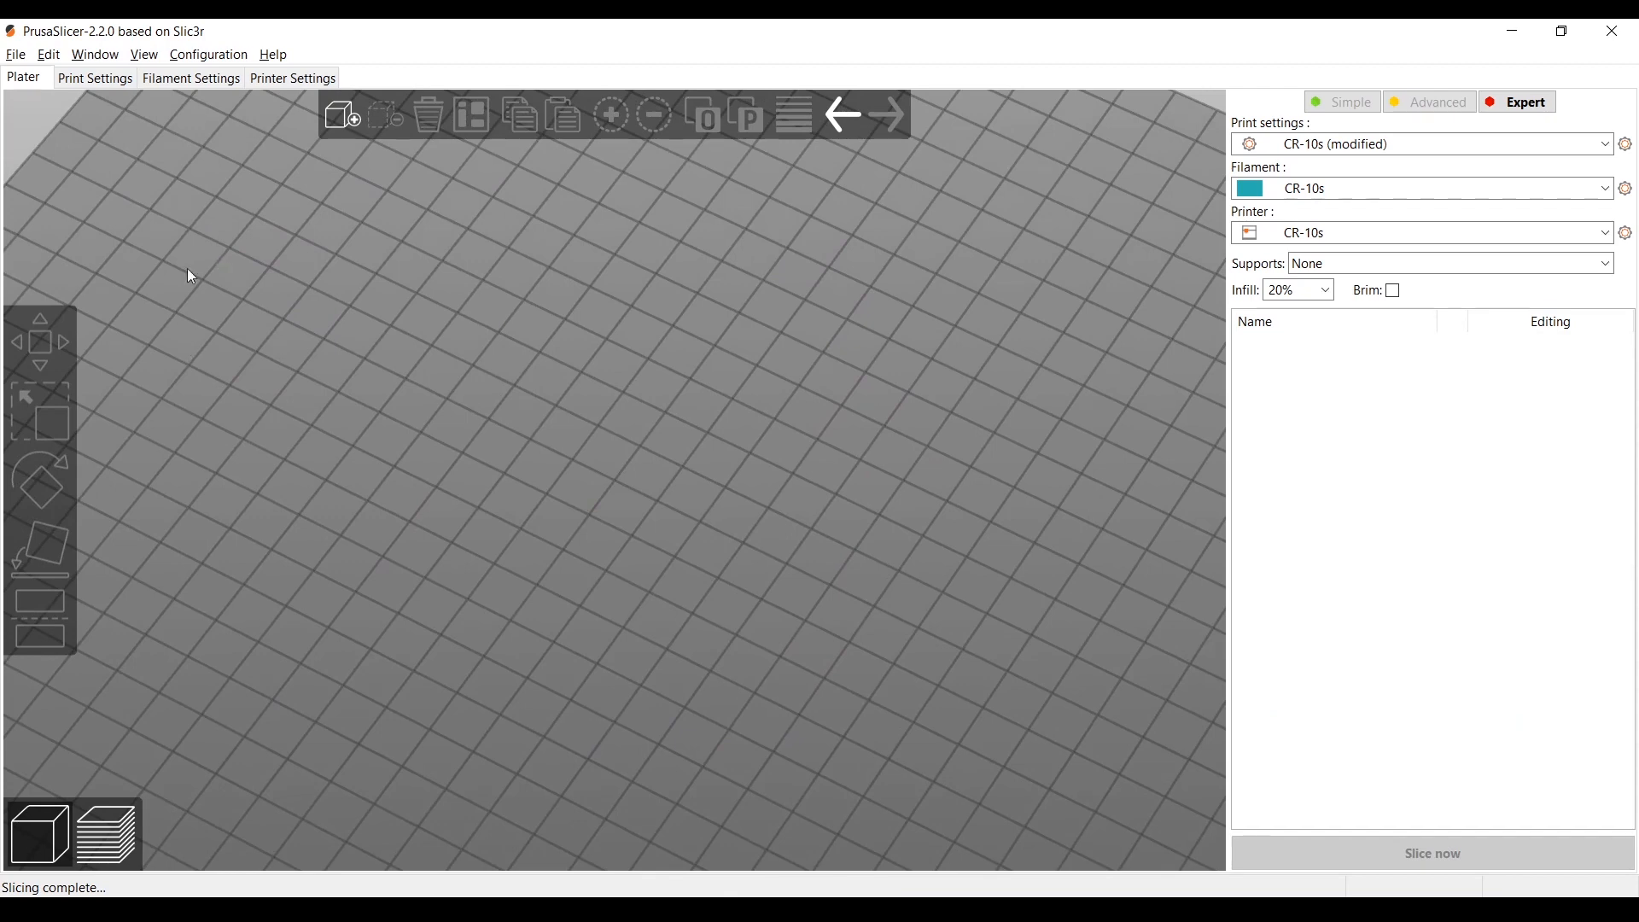
mouse_move(101, 44)
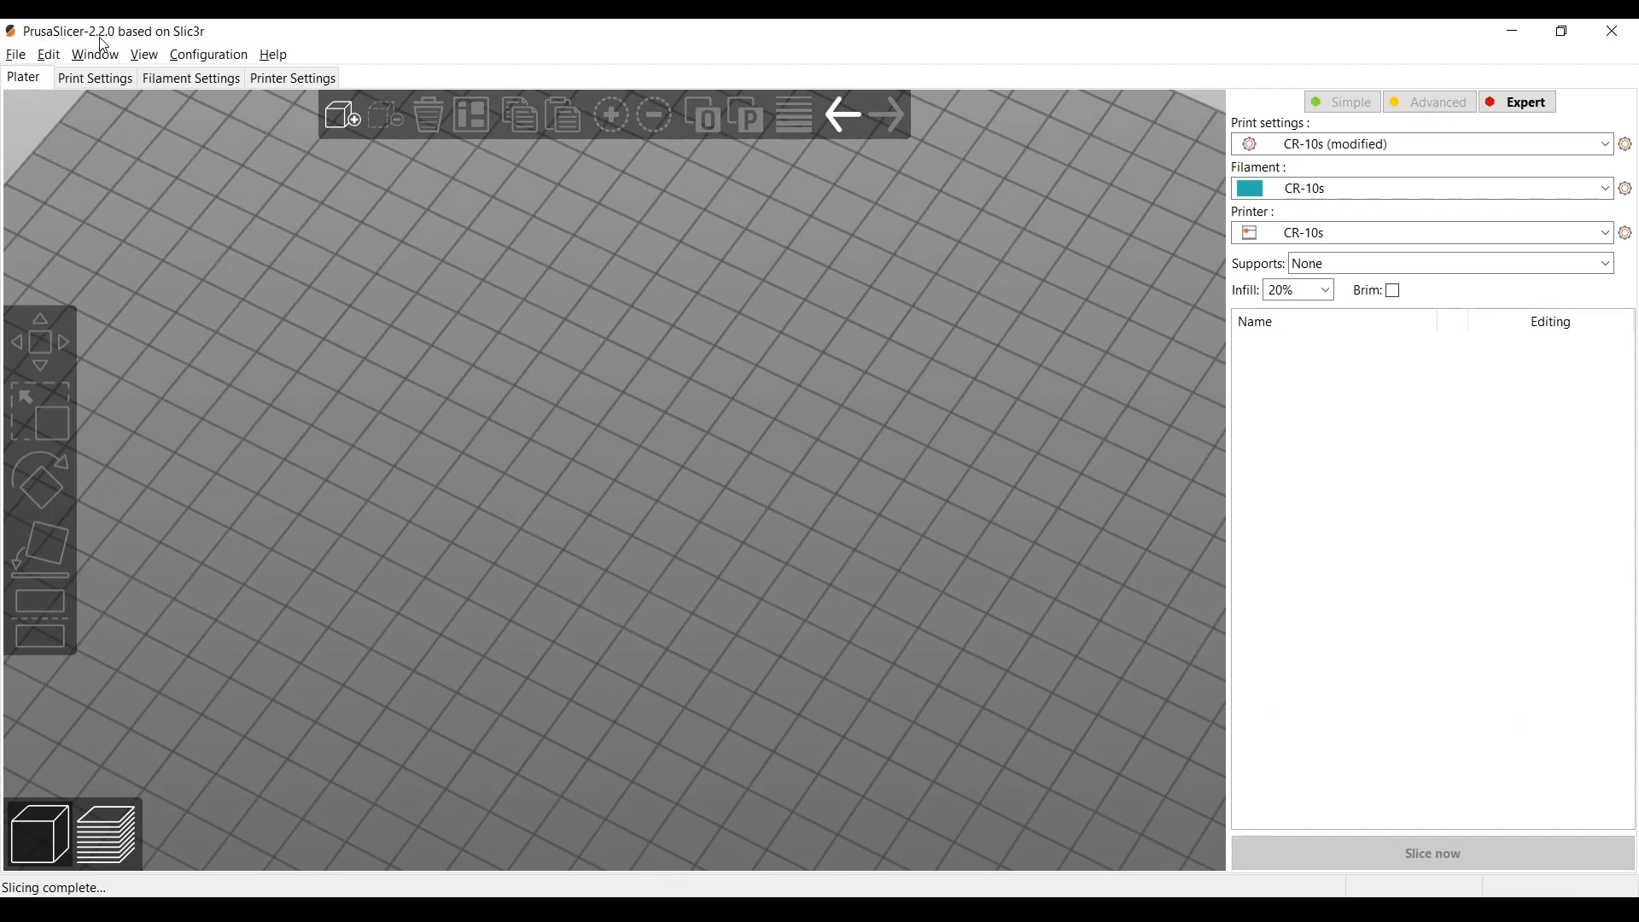
mouse_move(349, 260)
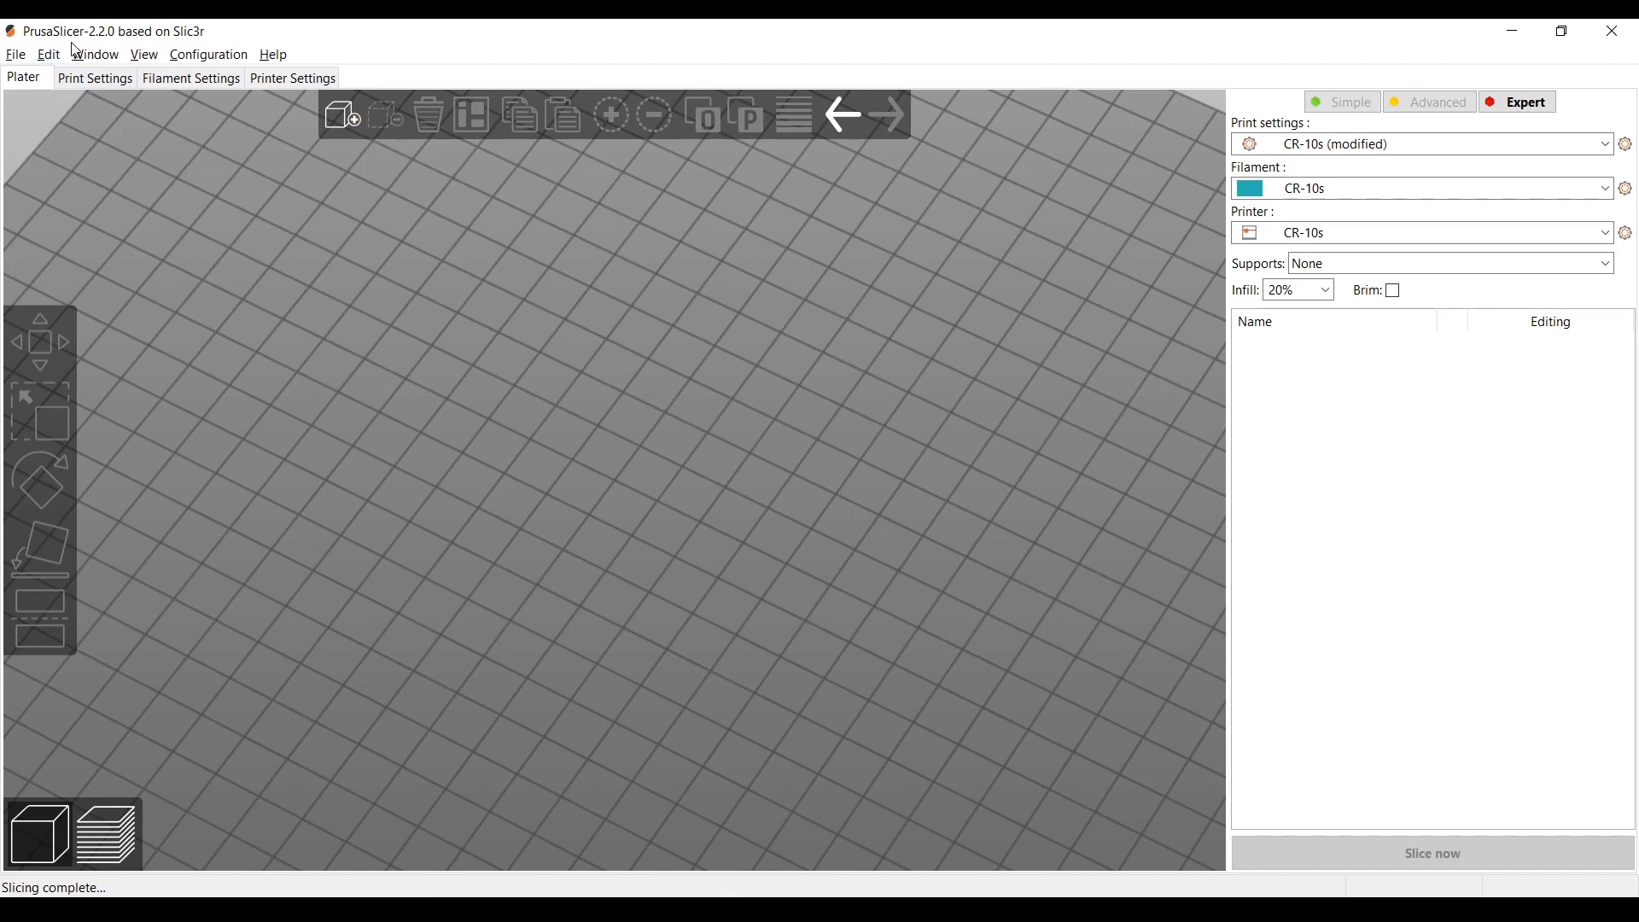
mouse_move(89, 47)
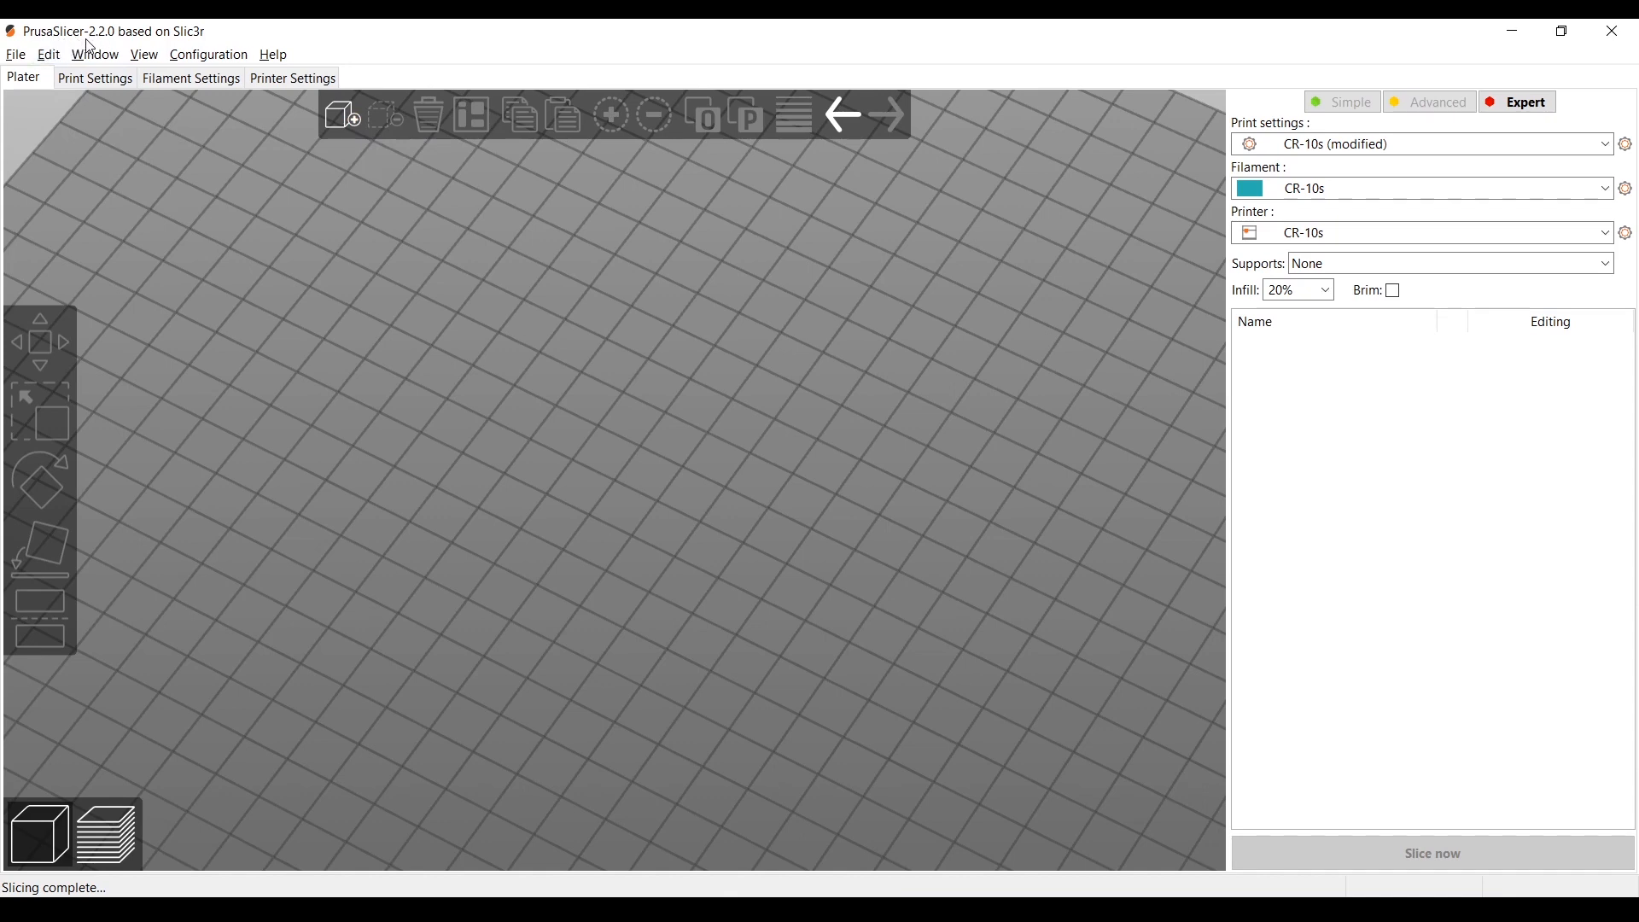
mouse_move(395, 247)
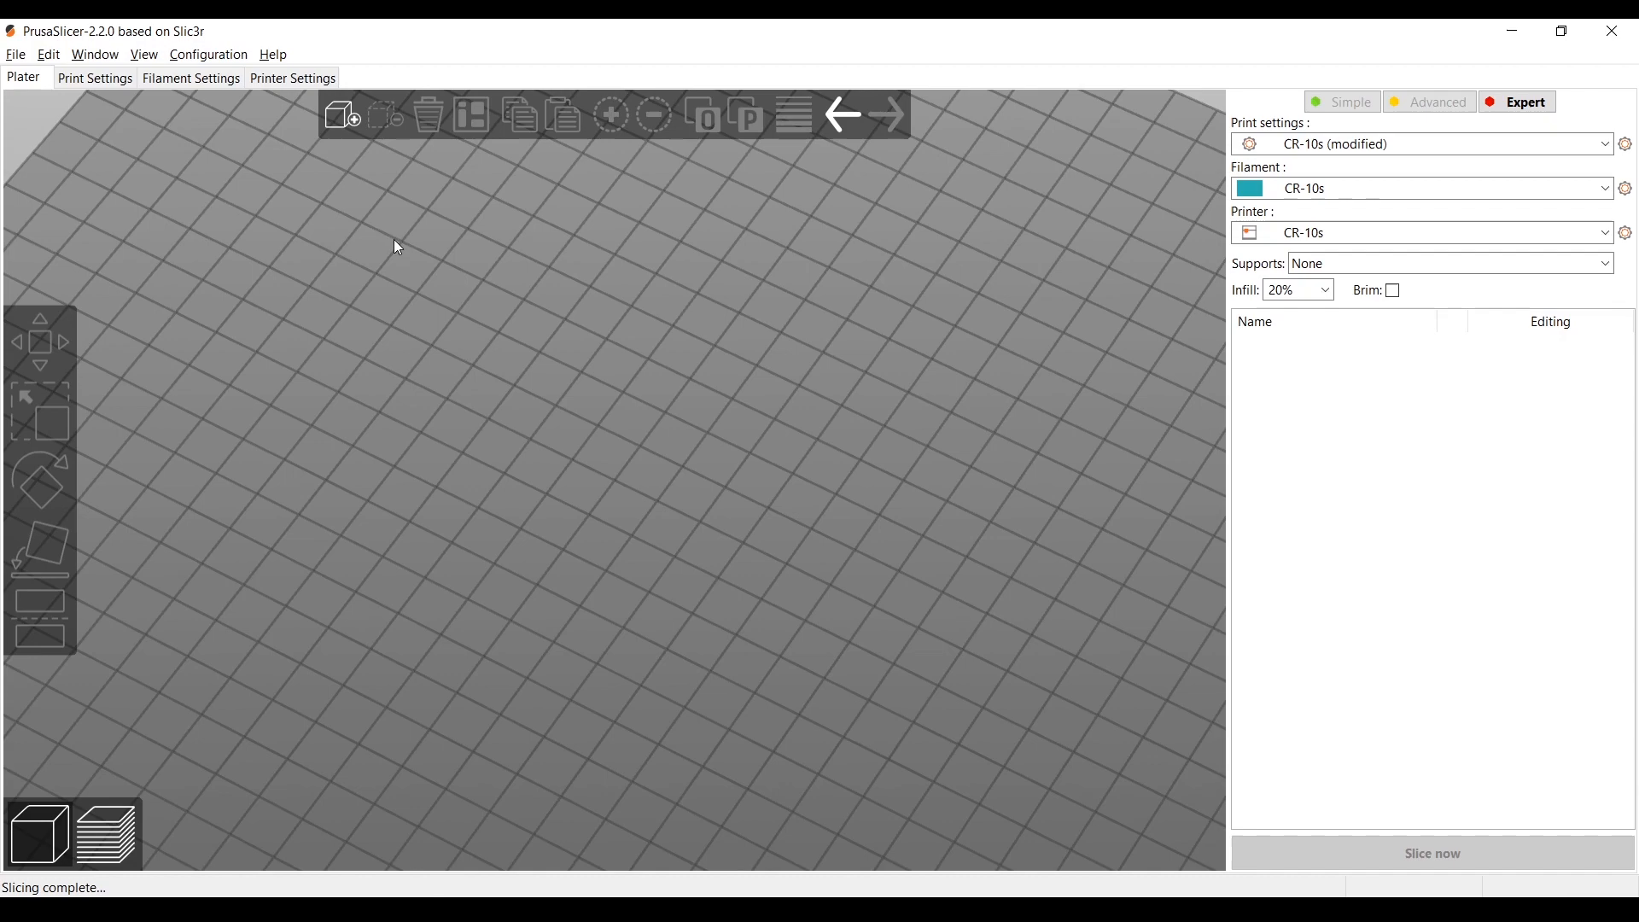
Import the Truth_2-Base STL from the STLs folder onto the build plate
click(340, 115)
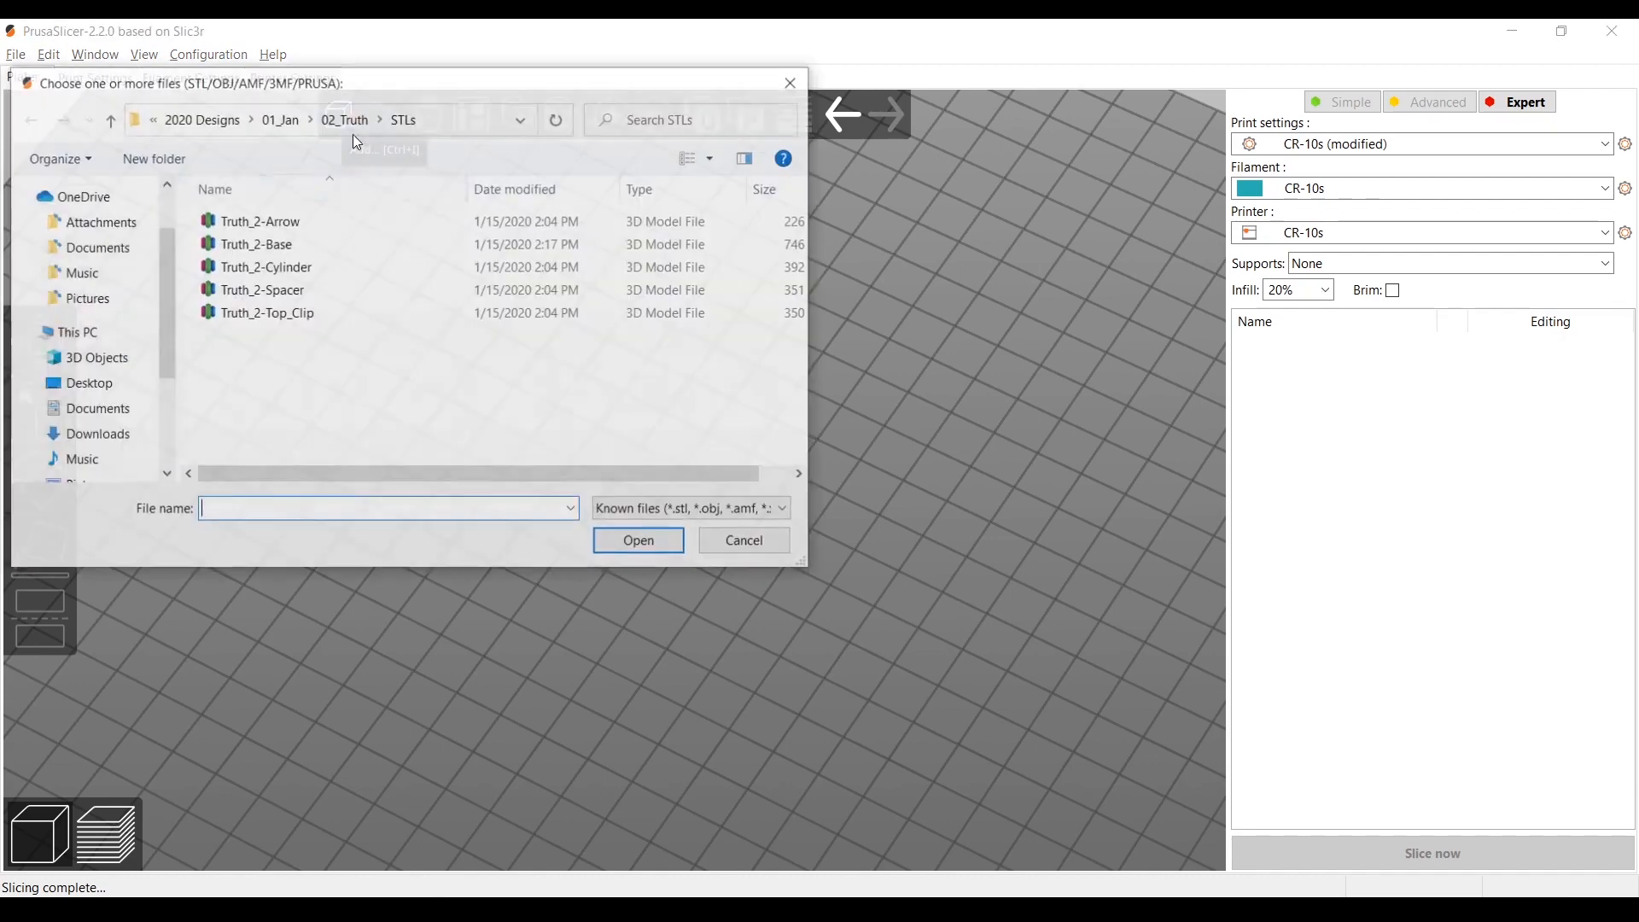
click(256, 244)
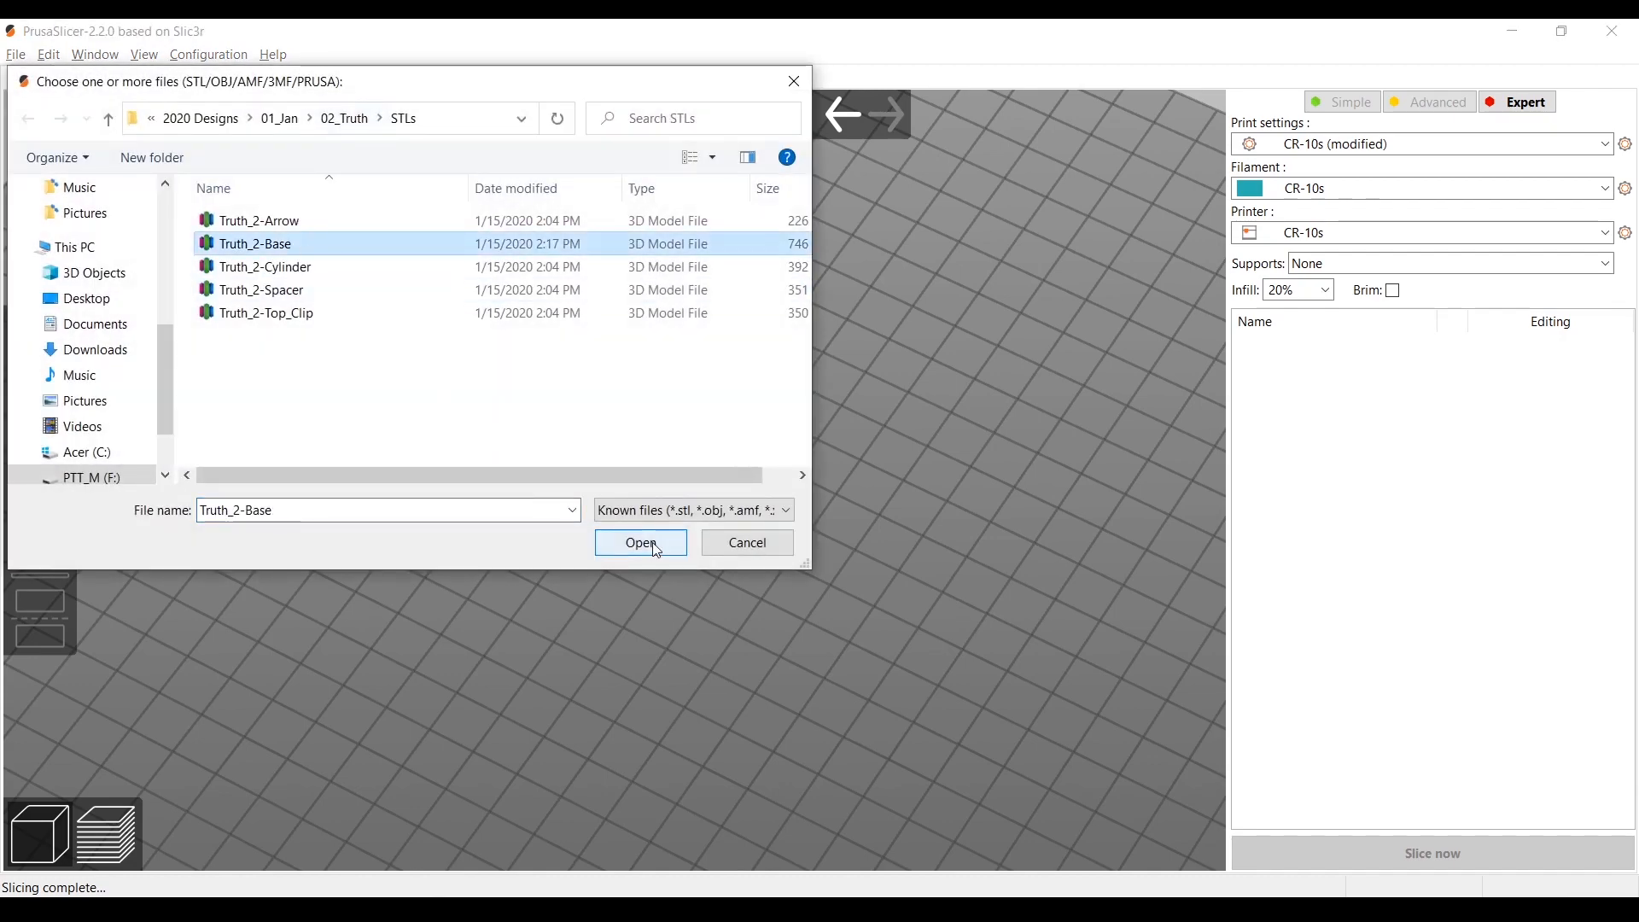
click(640, 541)
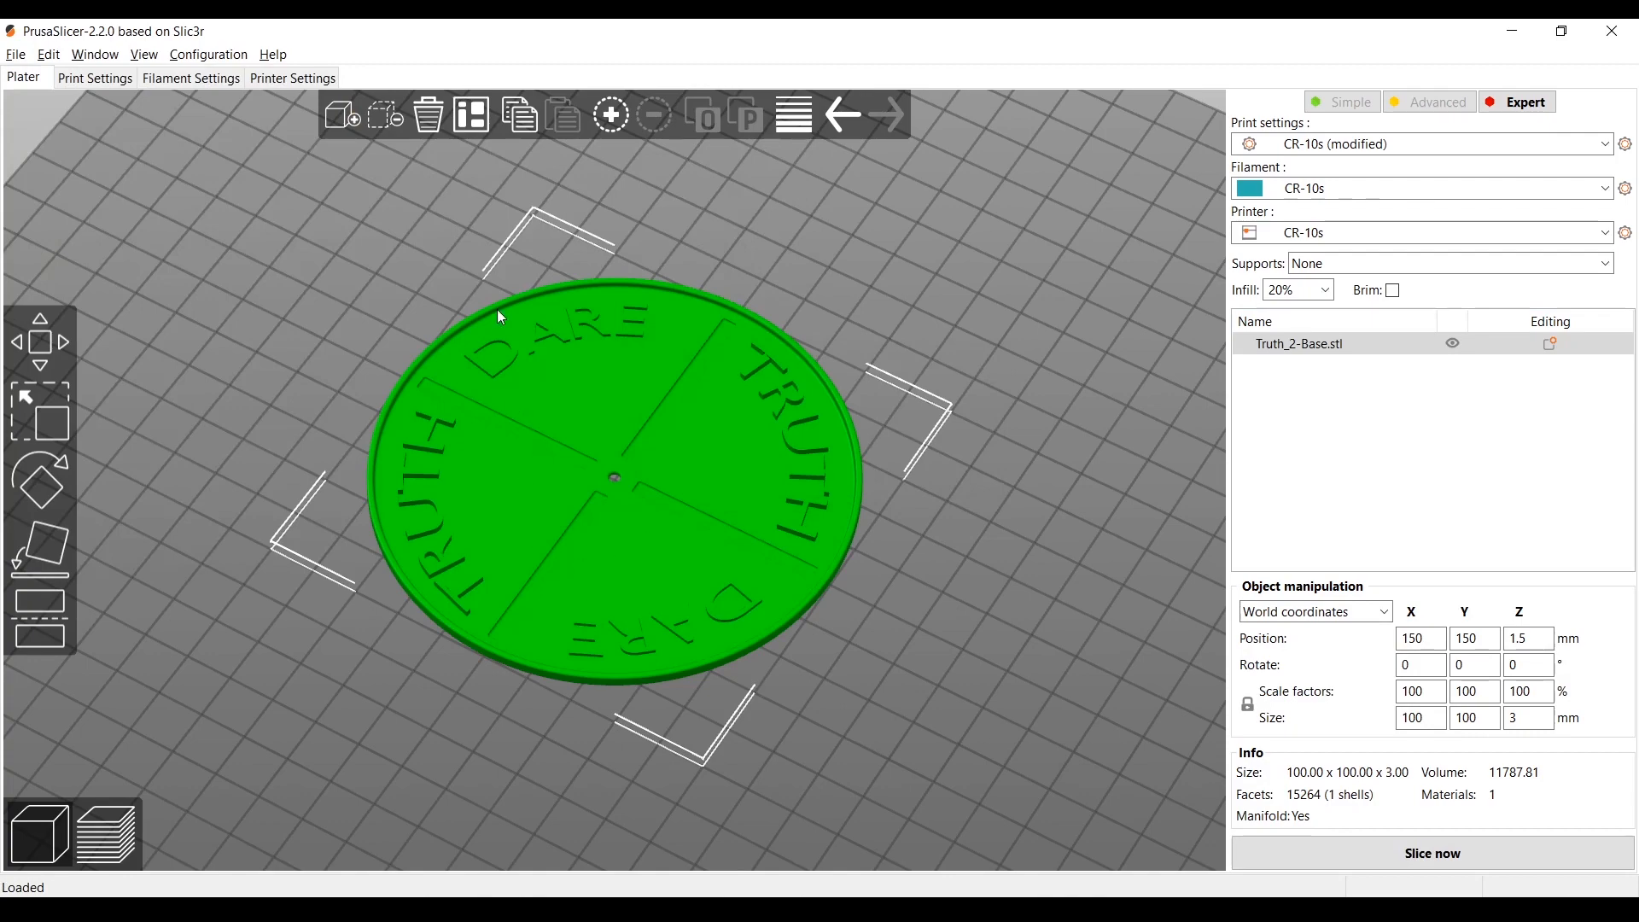
Enter 0.2 mm as the layer height in Print Settings, then return to the Plater
click(94, 78)
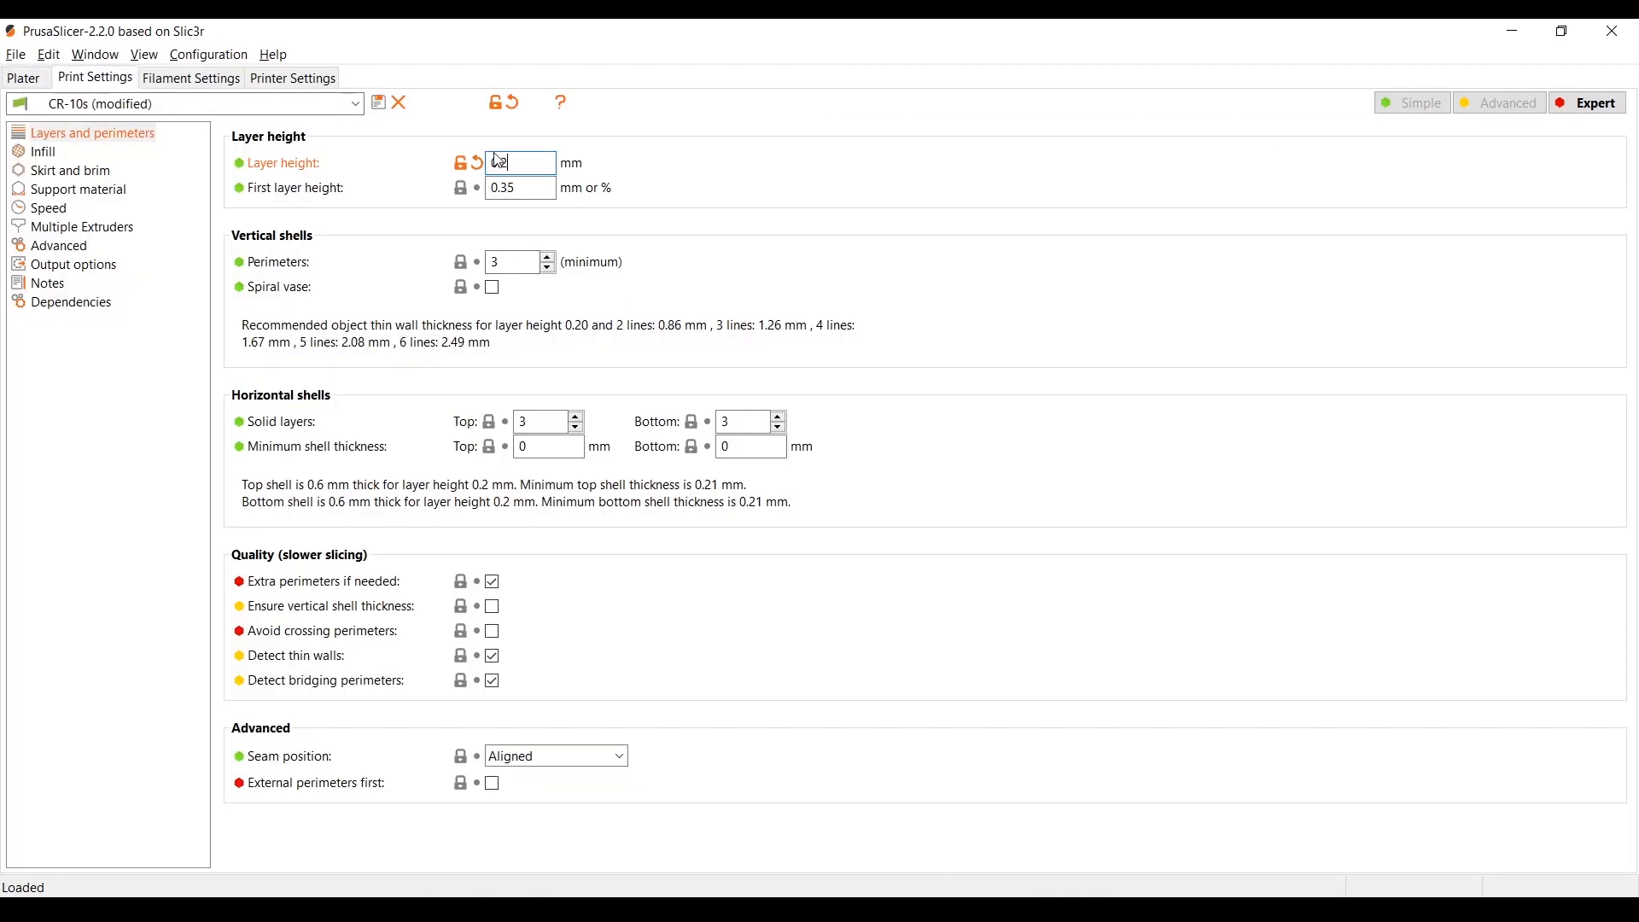
text(0.2)
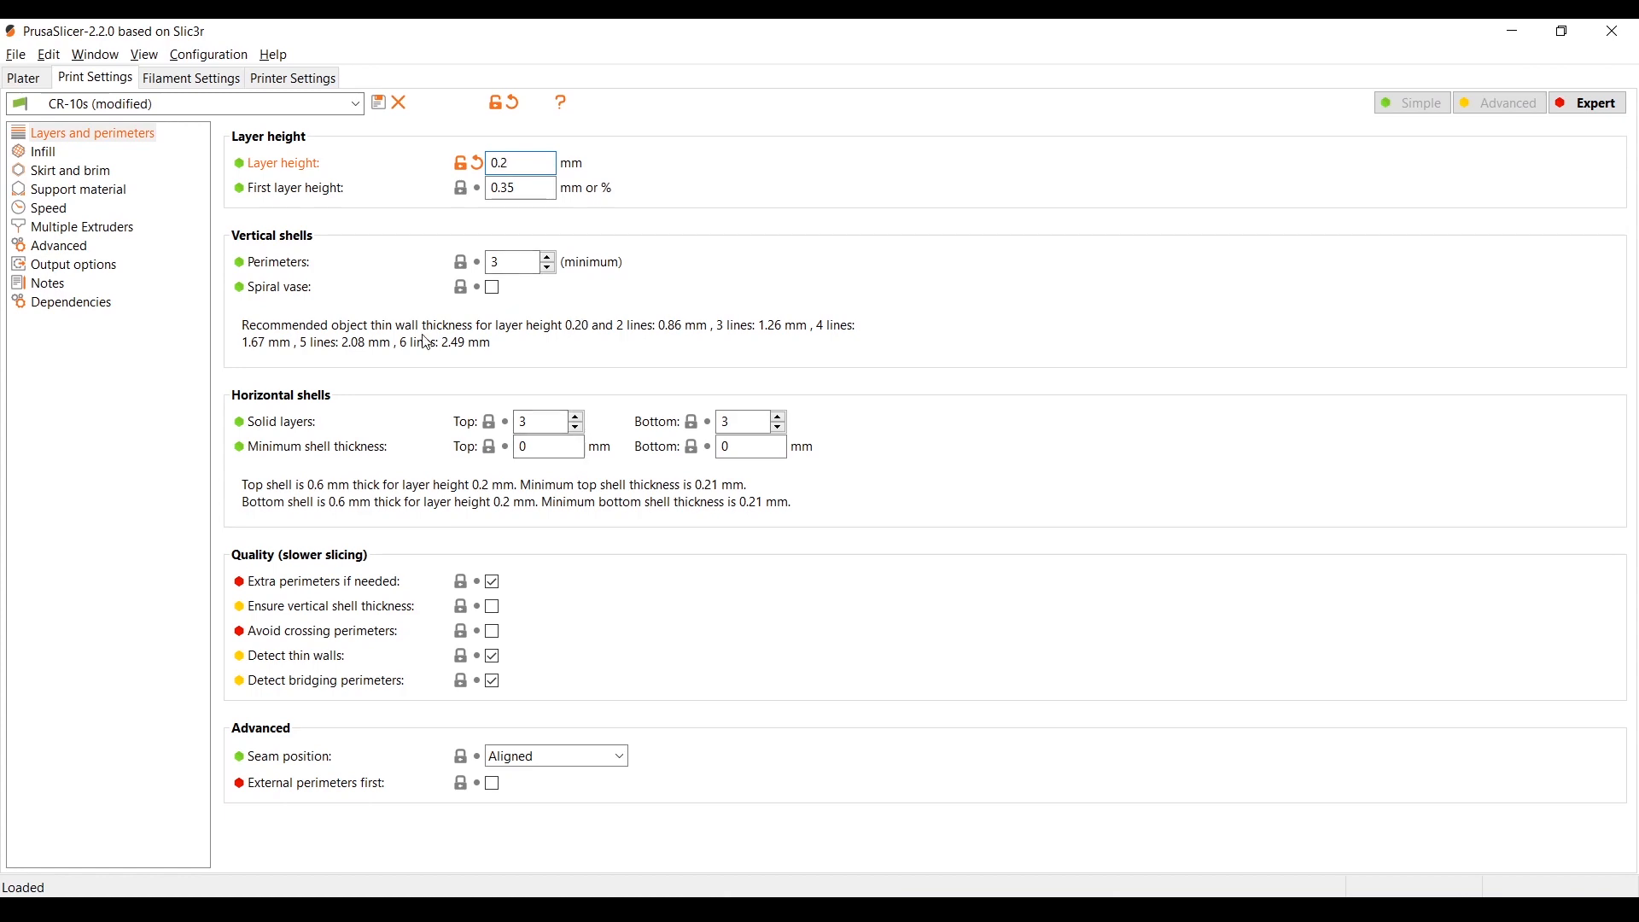
click(24, 75)
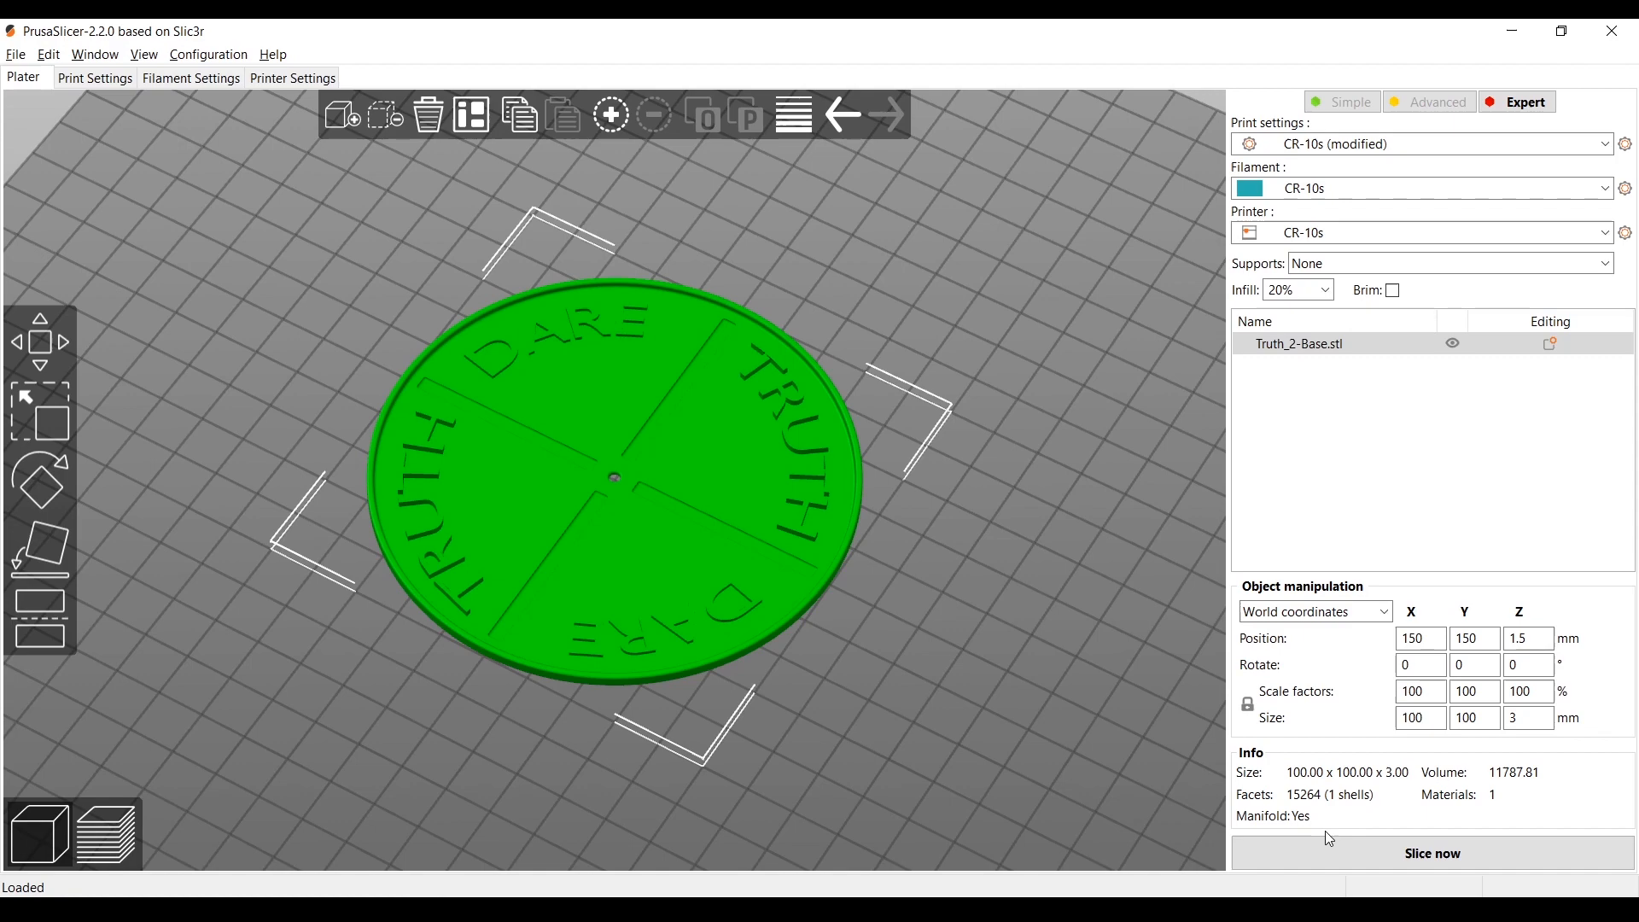
Slice the base and lower the top layer slider from 2.35 to 1.55 mm (layer 7)
click(1430, 853)
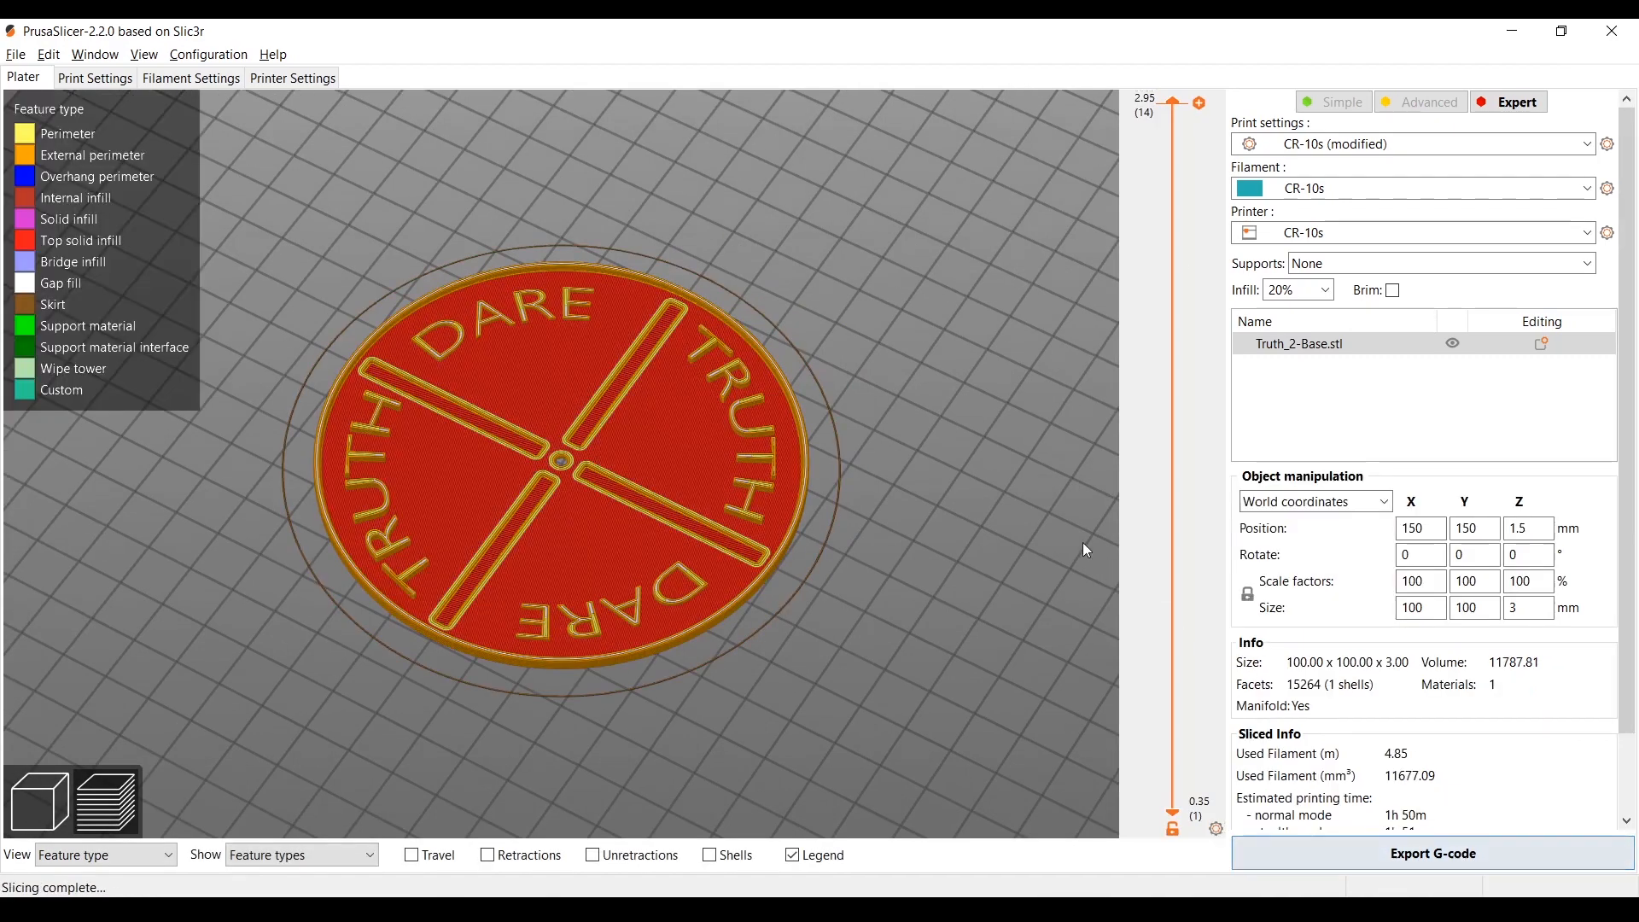
mouse_move(1090, 176)
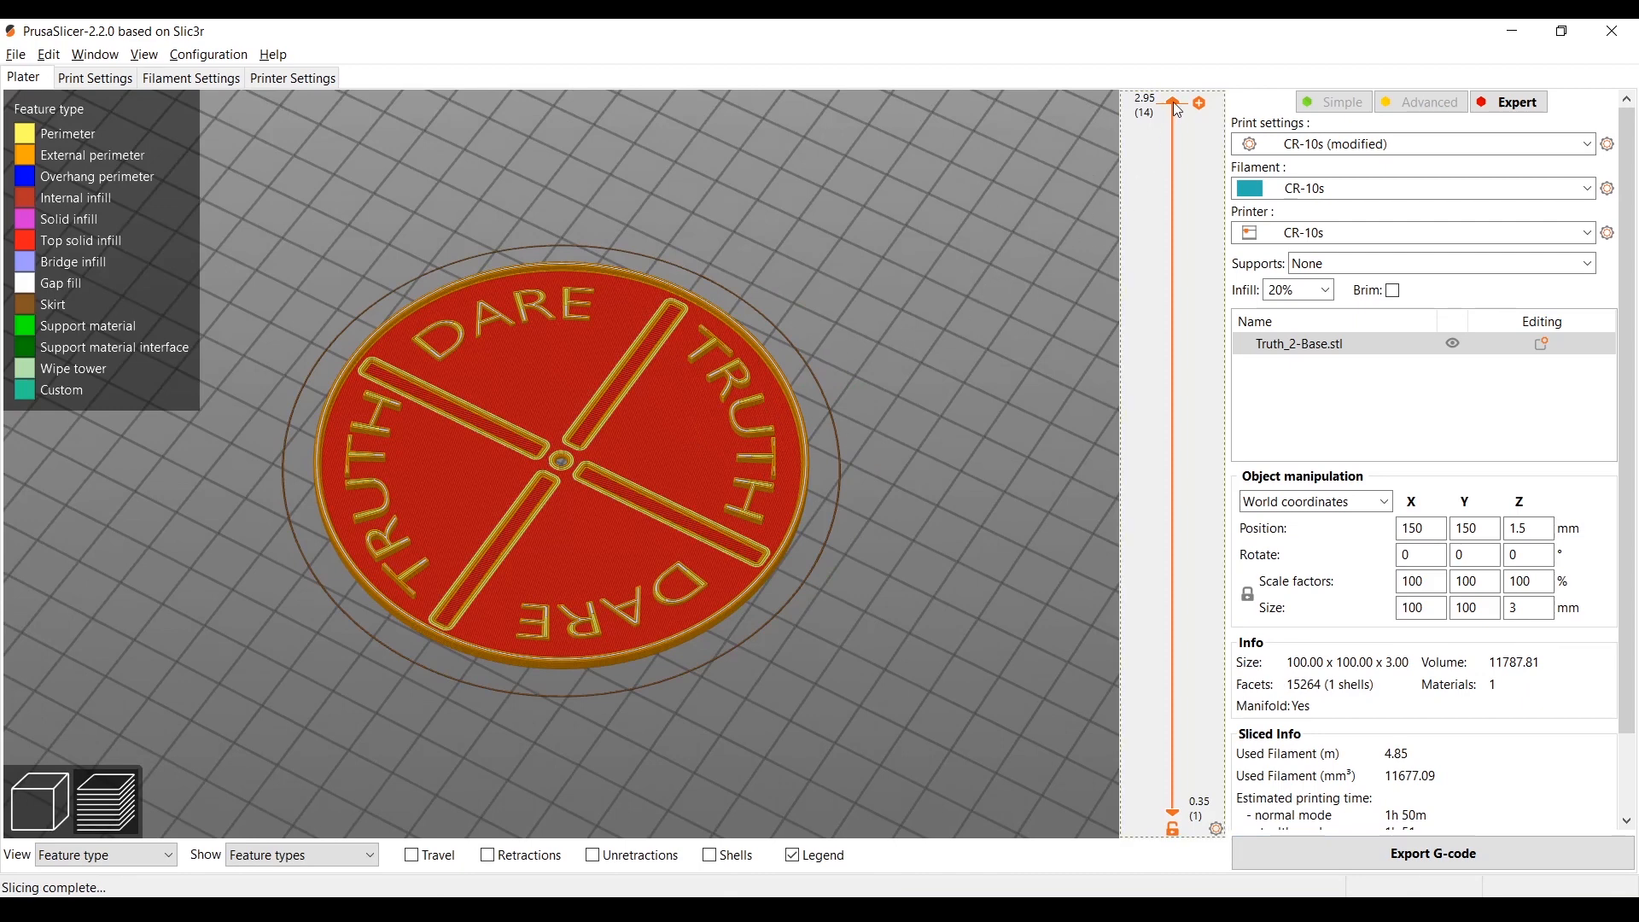
drag(1173, 104, 1173, 266)
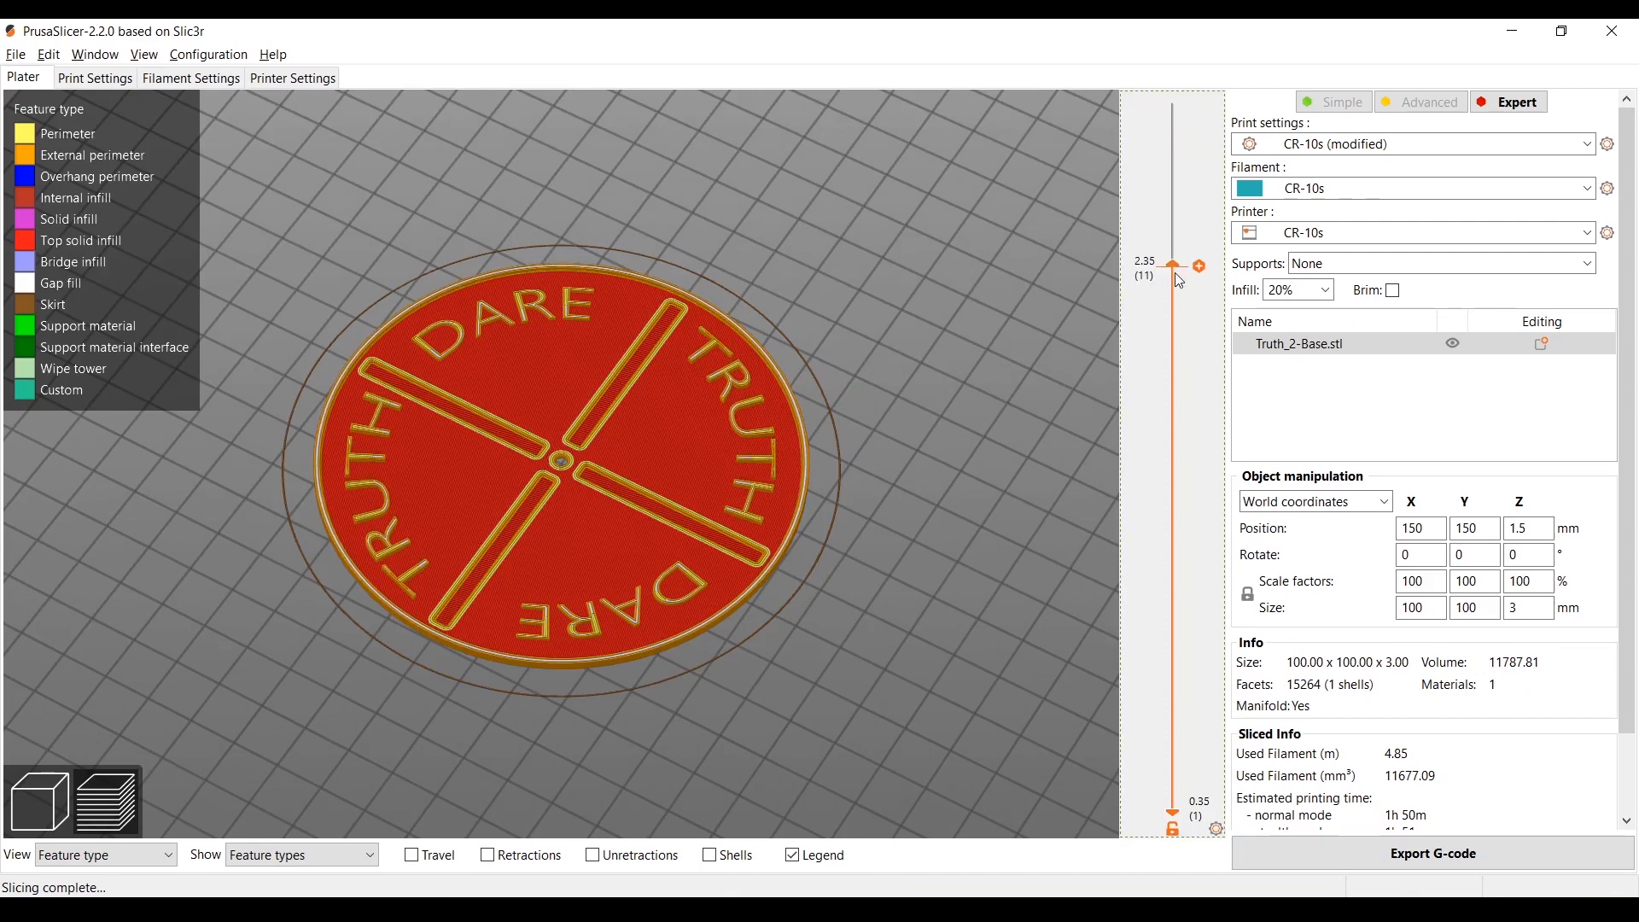
drag(1171, 267, 1170, 591)
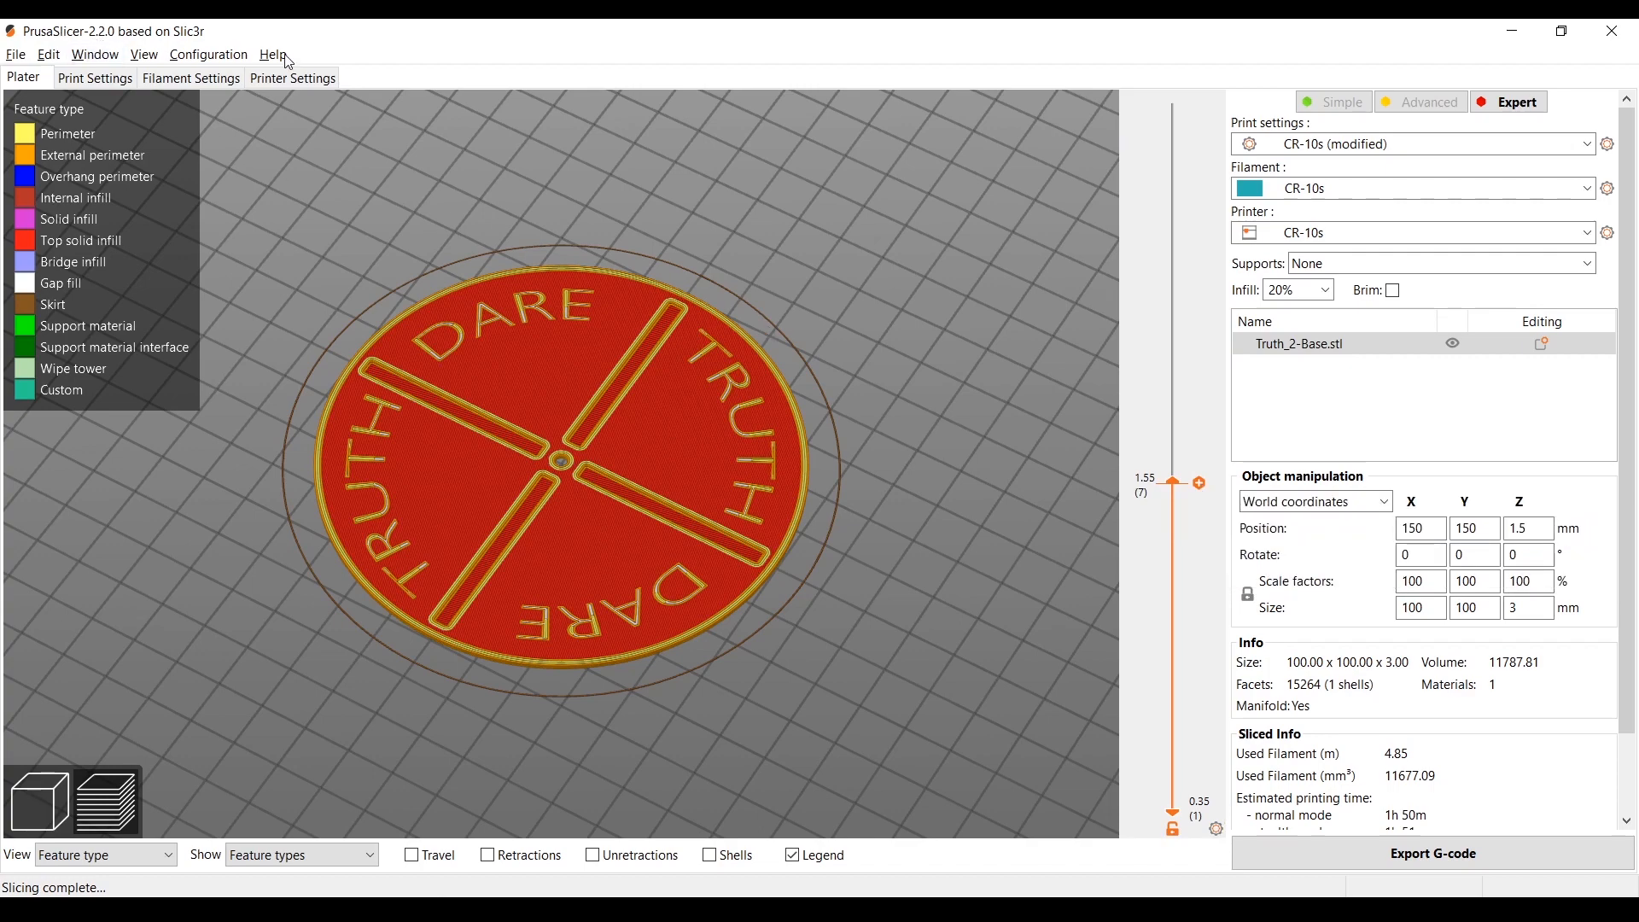
mouse_move(1198, 484)
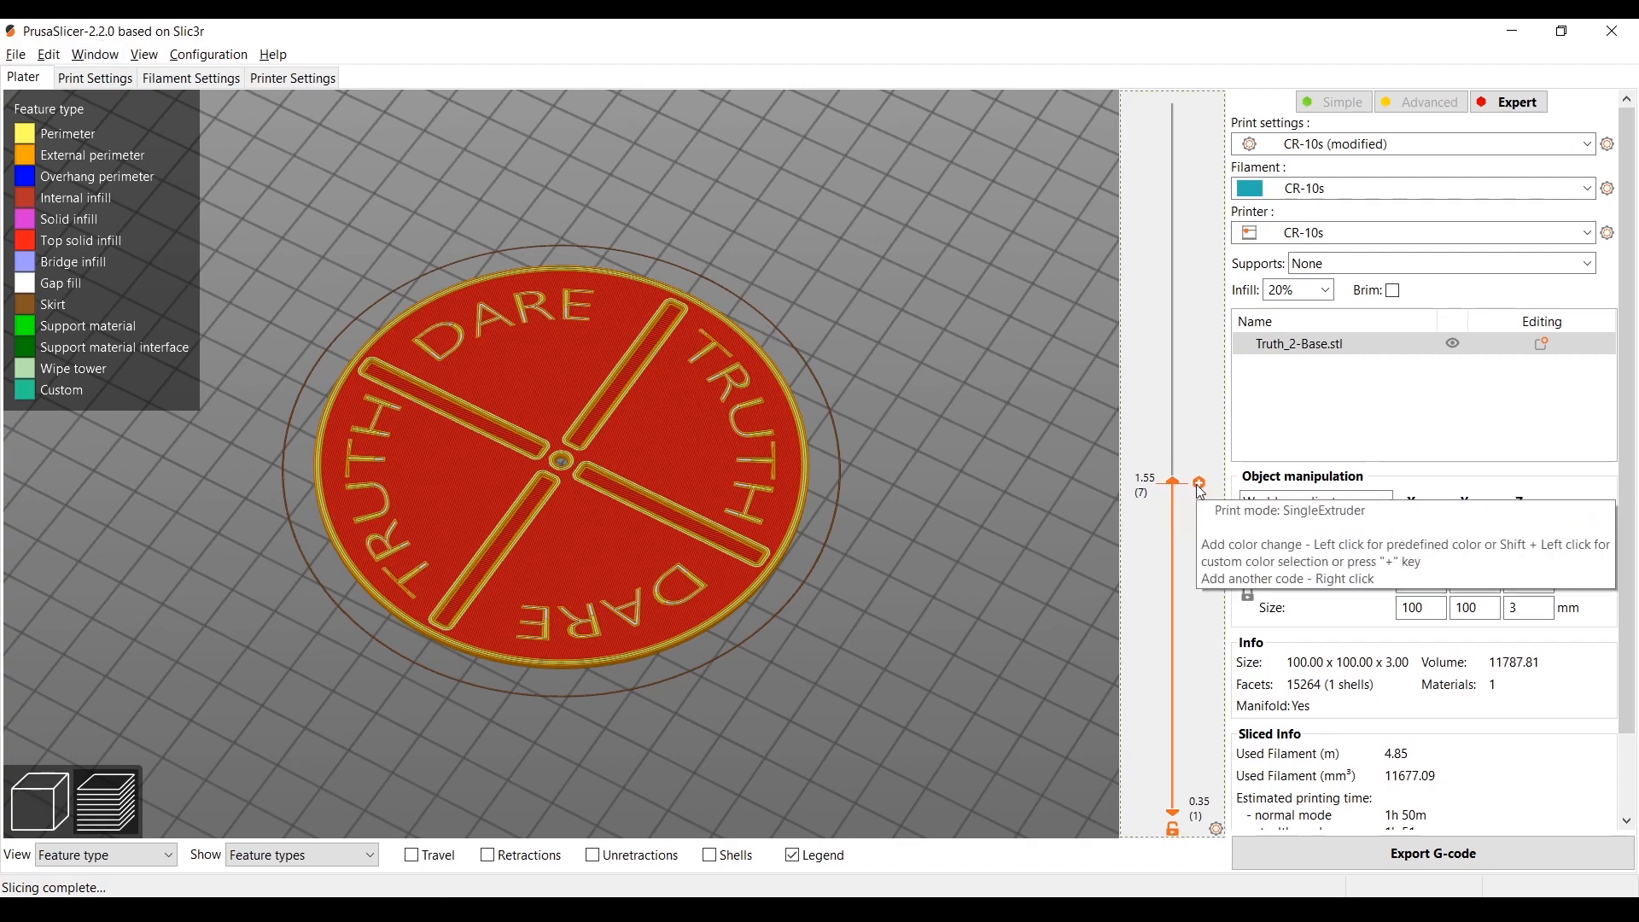
Insert an M600 colour change to black at the 1.55 mm layer
right_click(1197, 484)
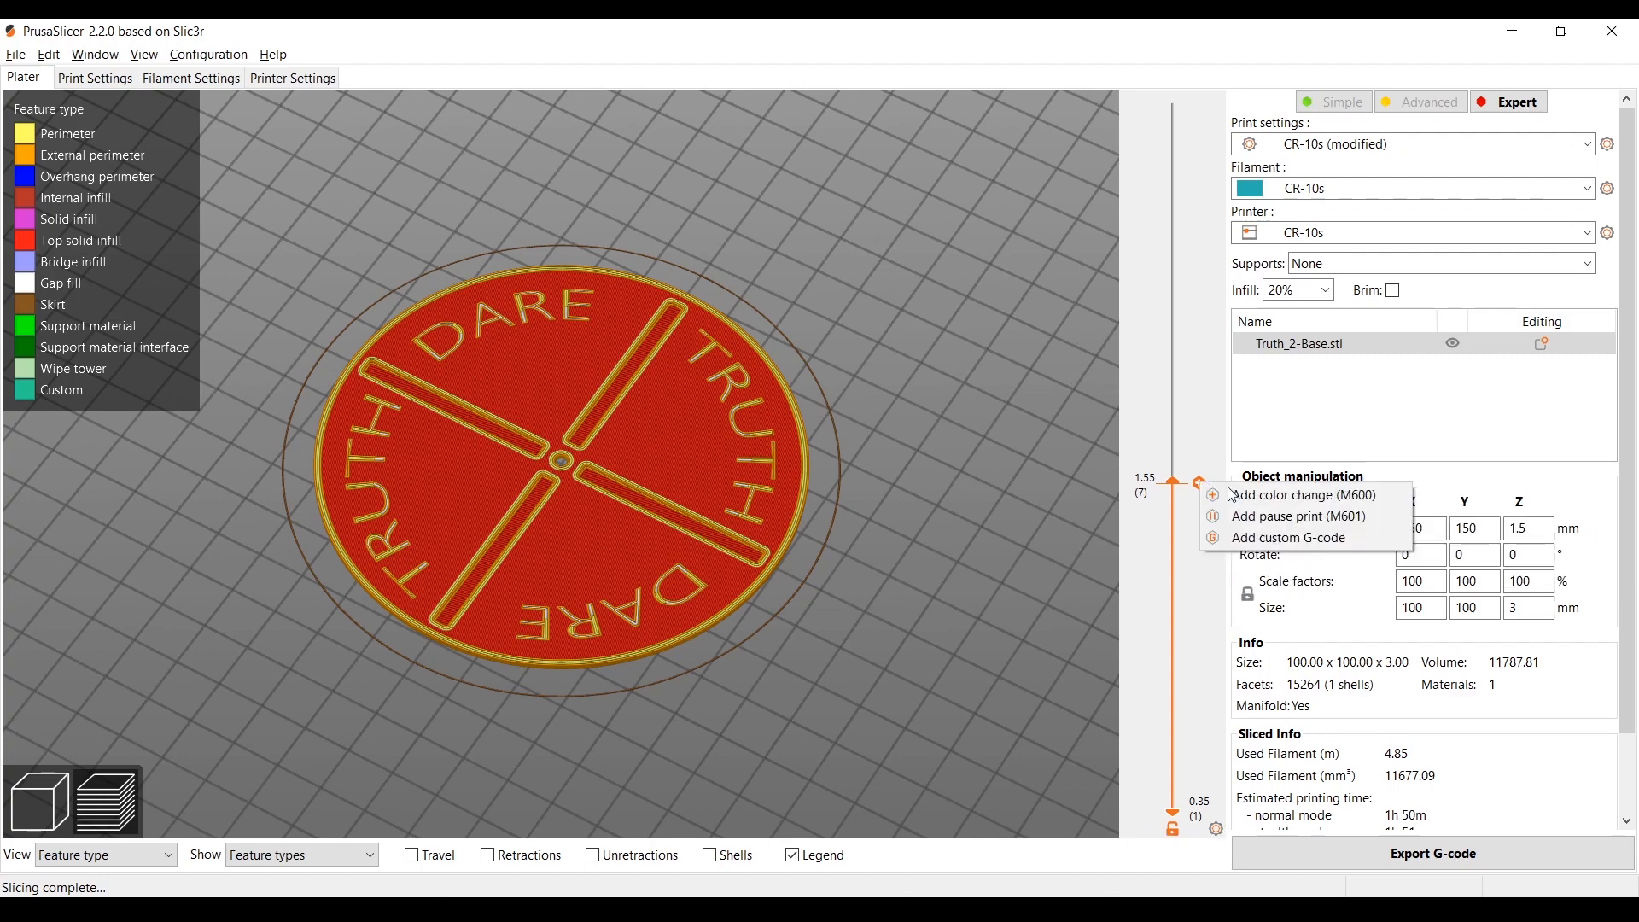
click(1300, 494)
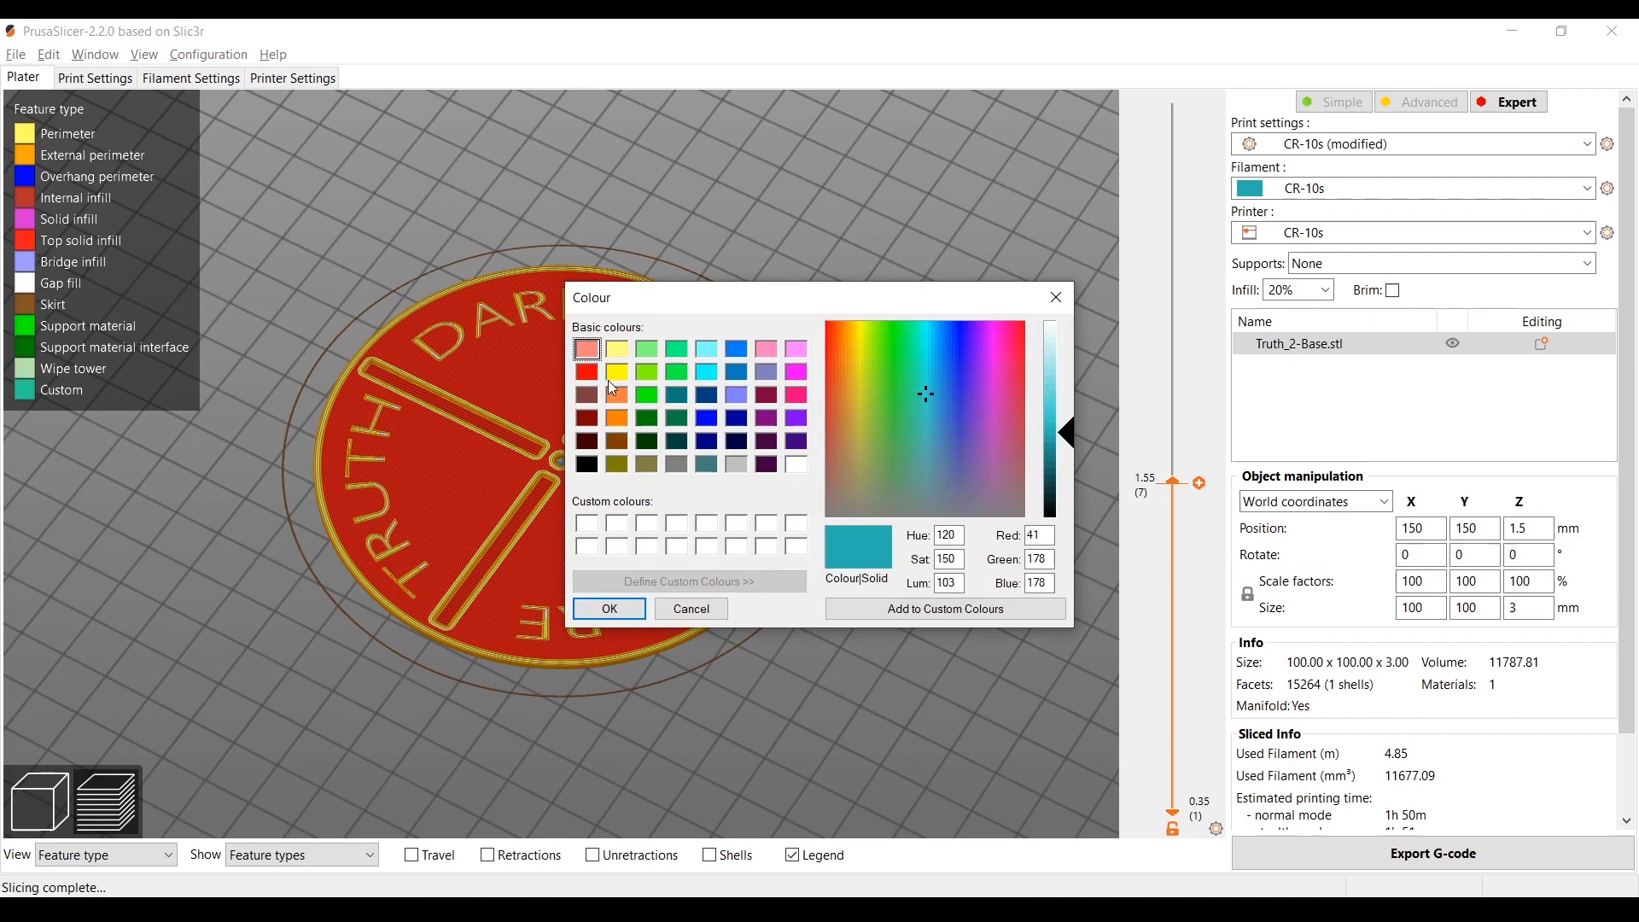
mouse_move(810, 385)
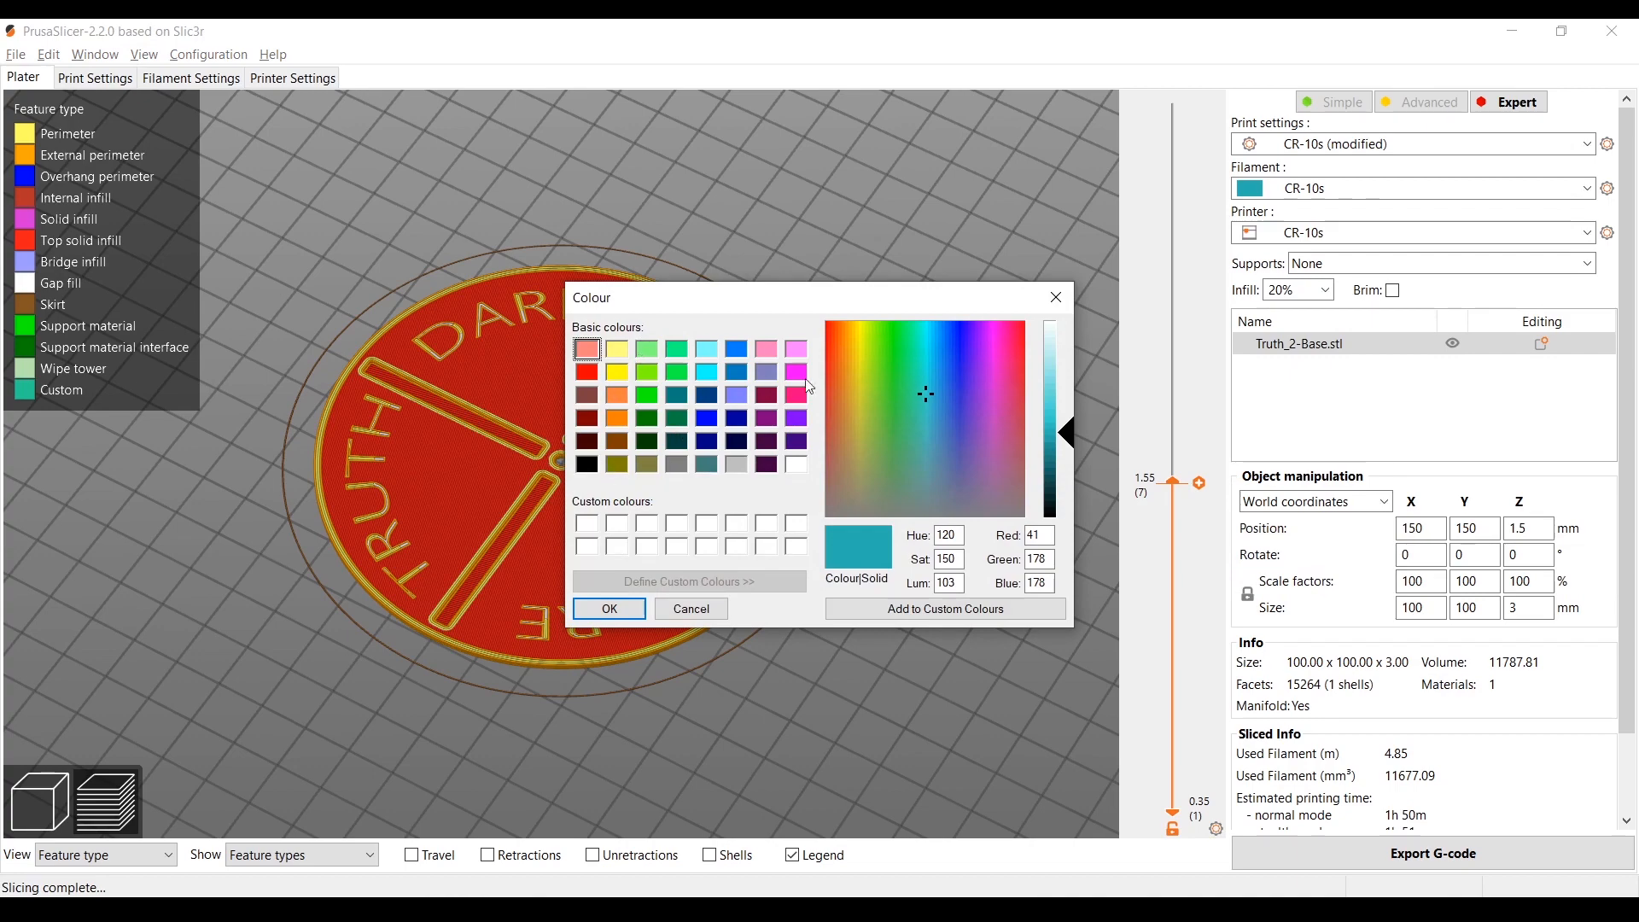
click(587, 464)
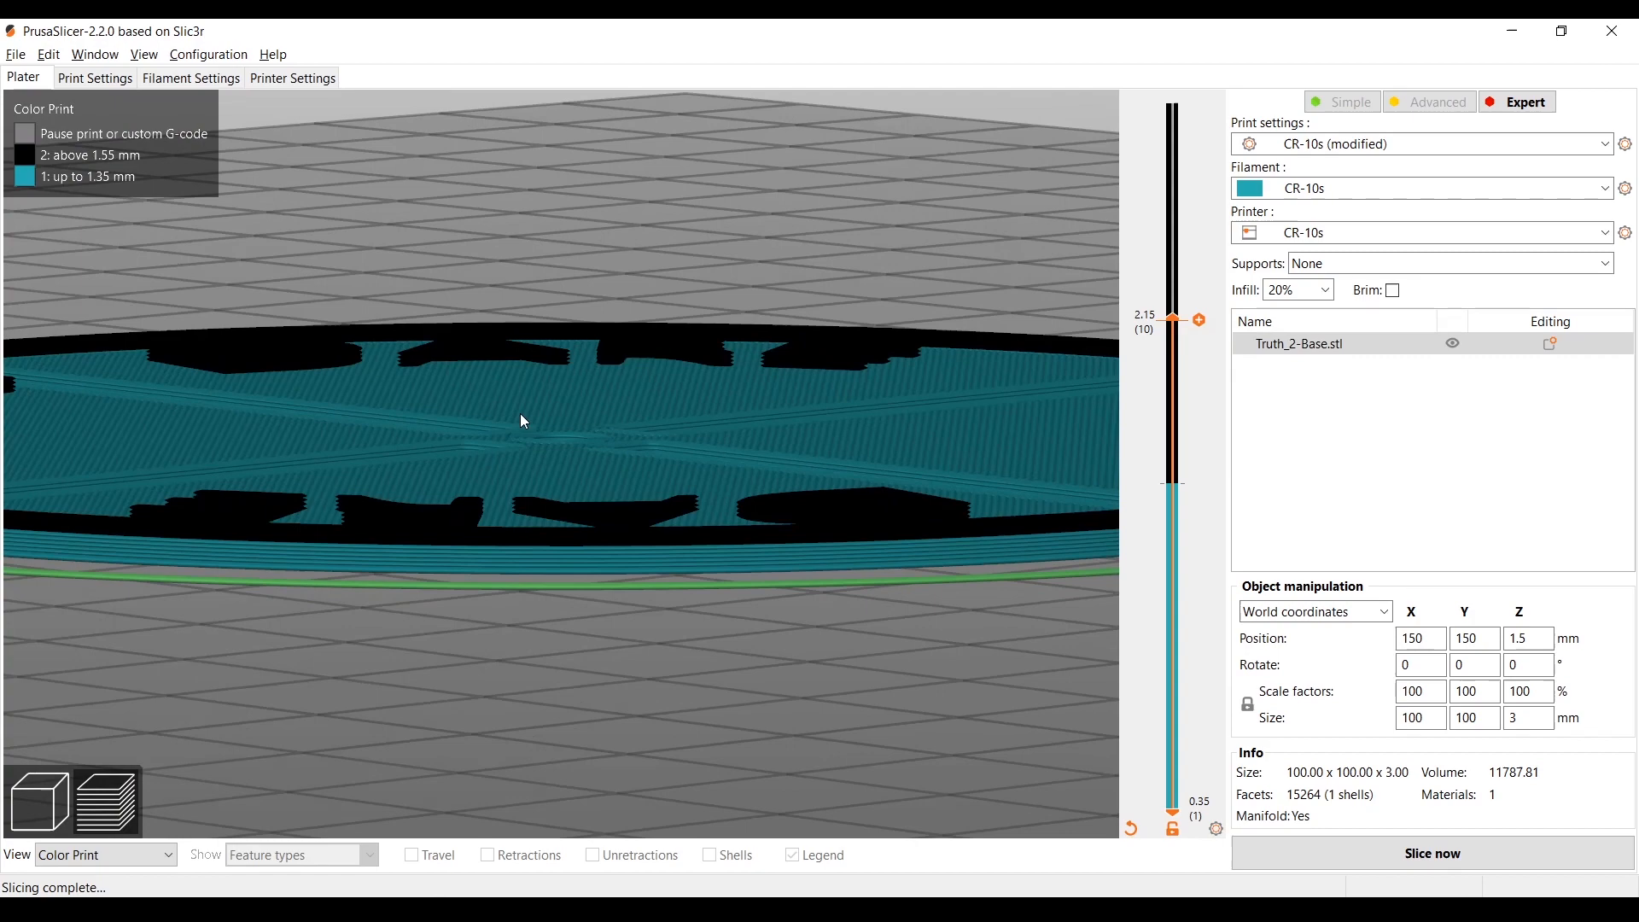
mouse_move(406, 367)
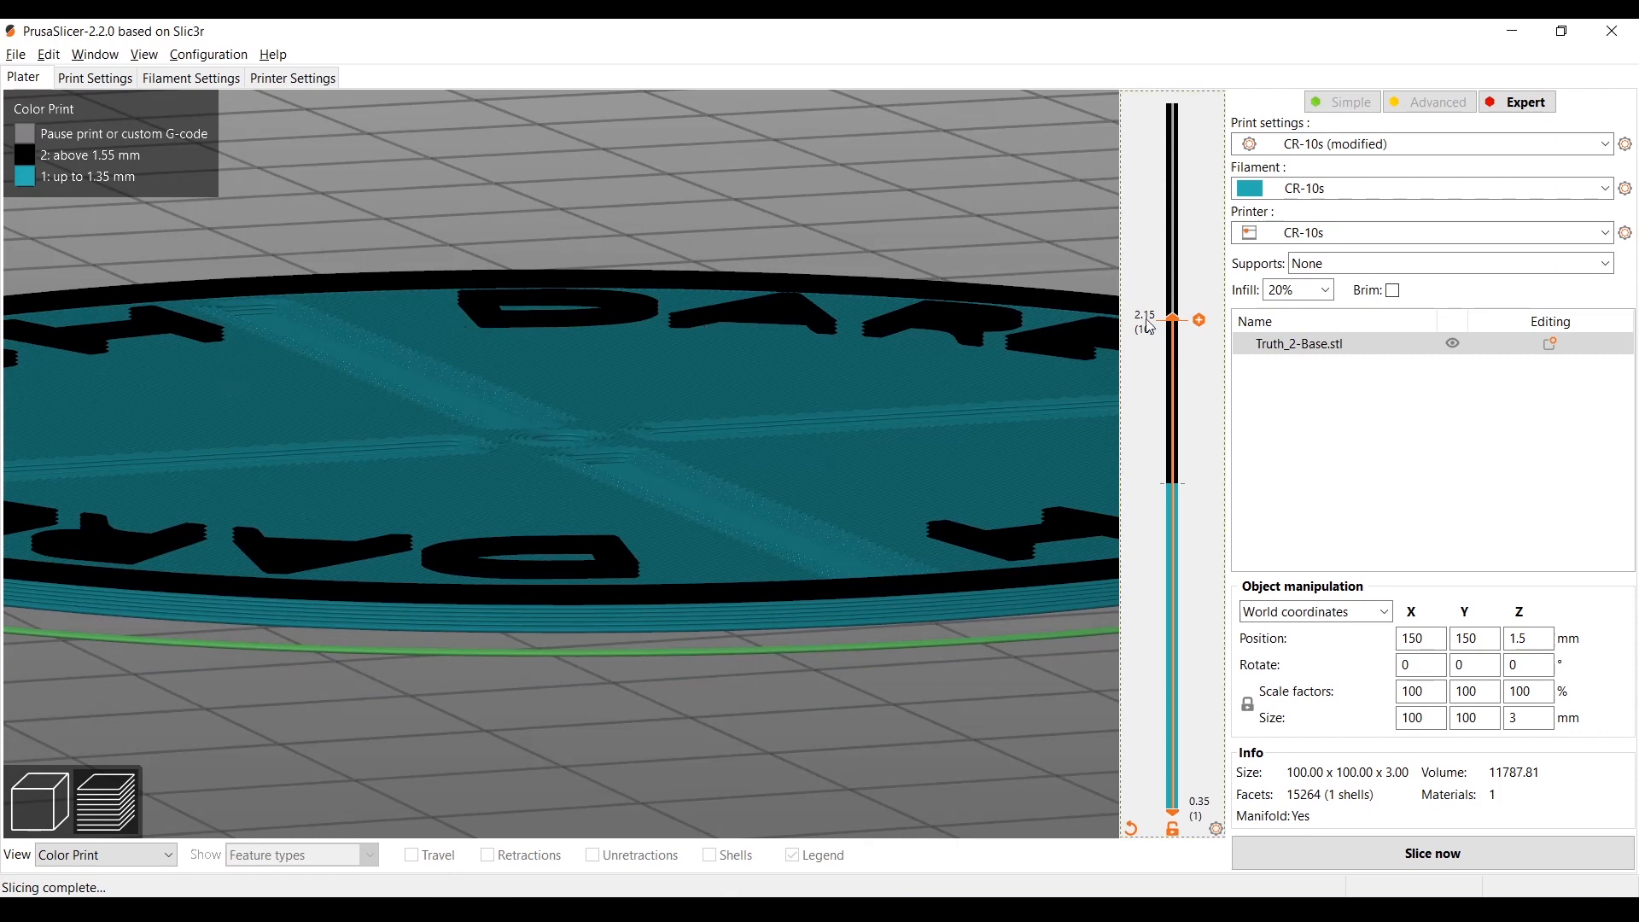
Set the slider to 2.35 mm (layer 11) and add a colour change to red
drag(1172, 318, 1172, 265)
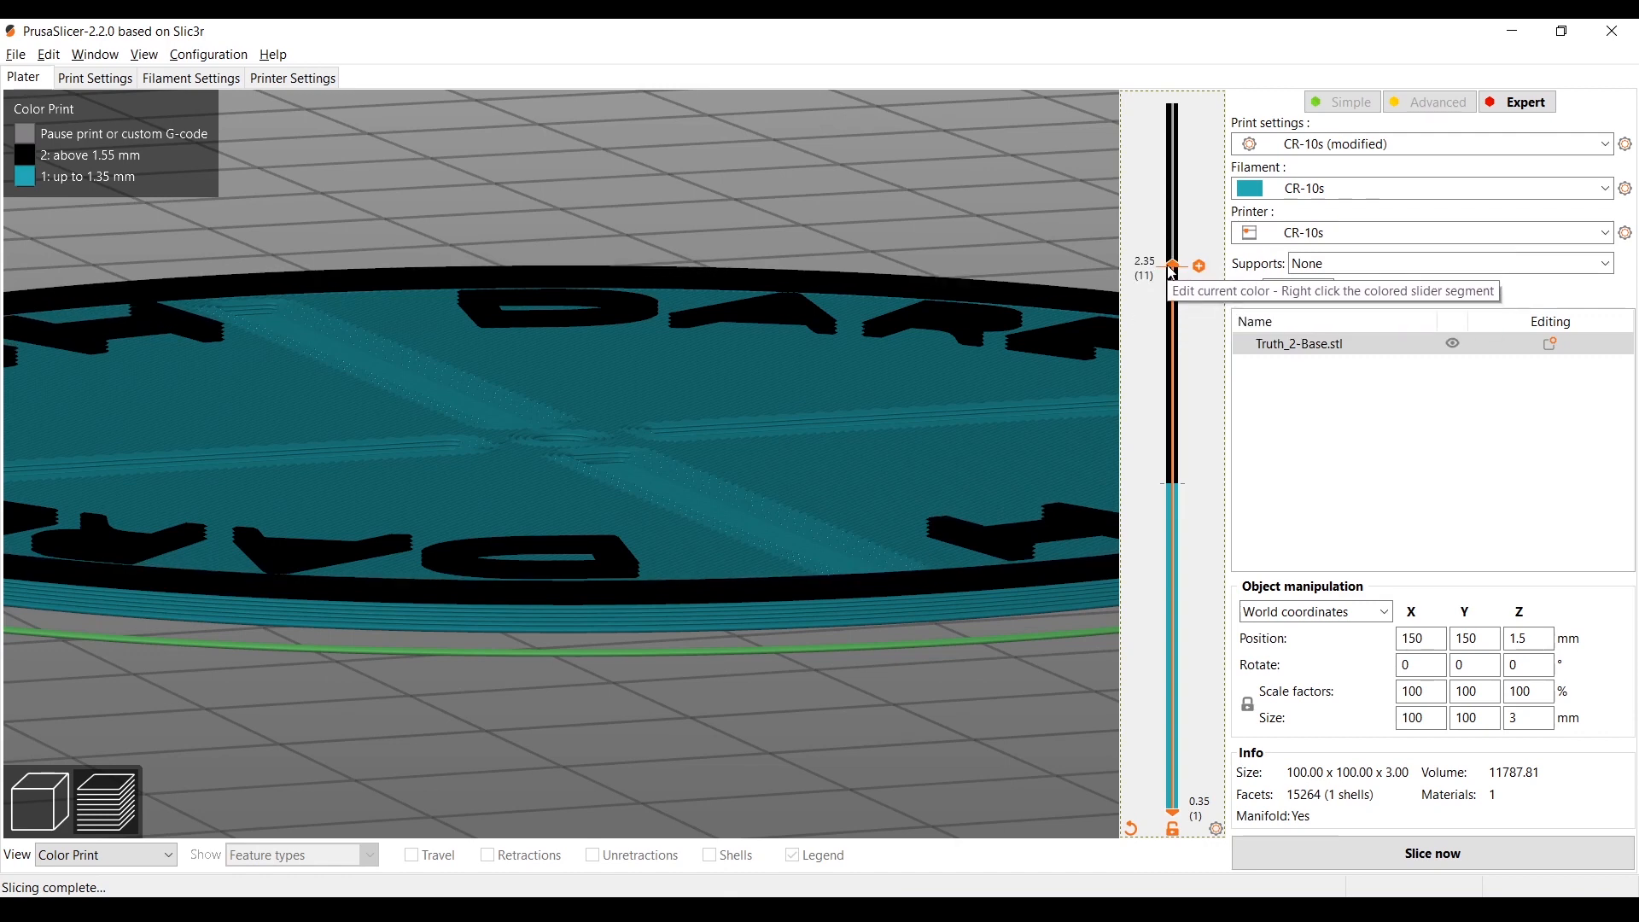
drag(1172, 265, 1172, 210)
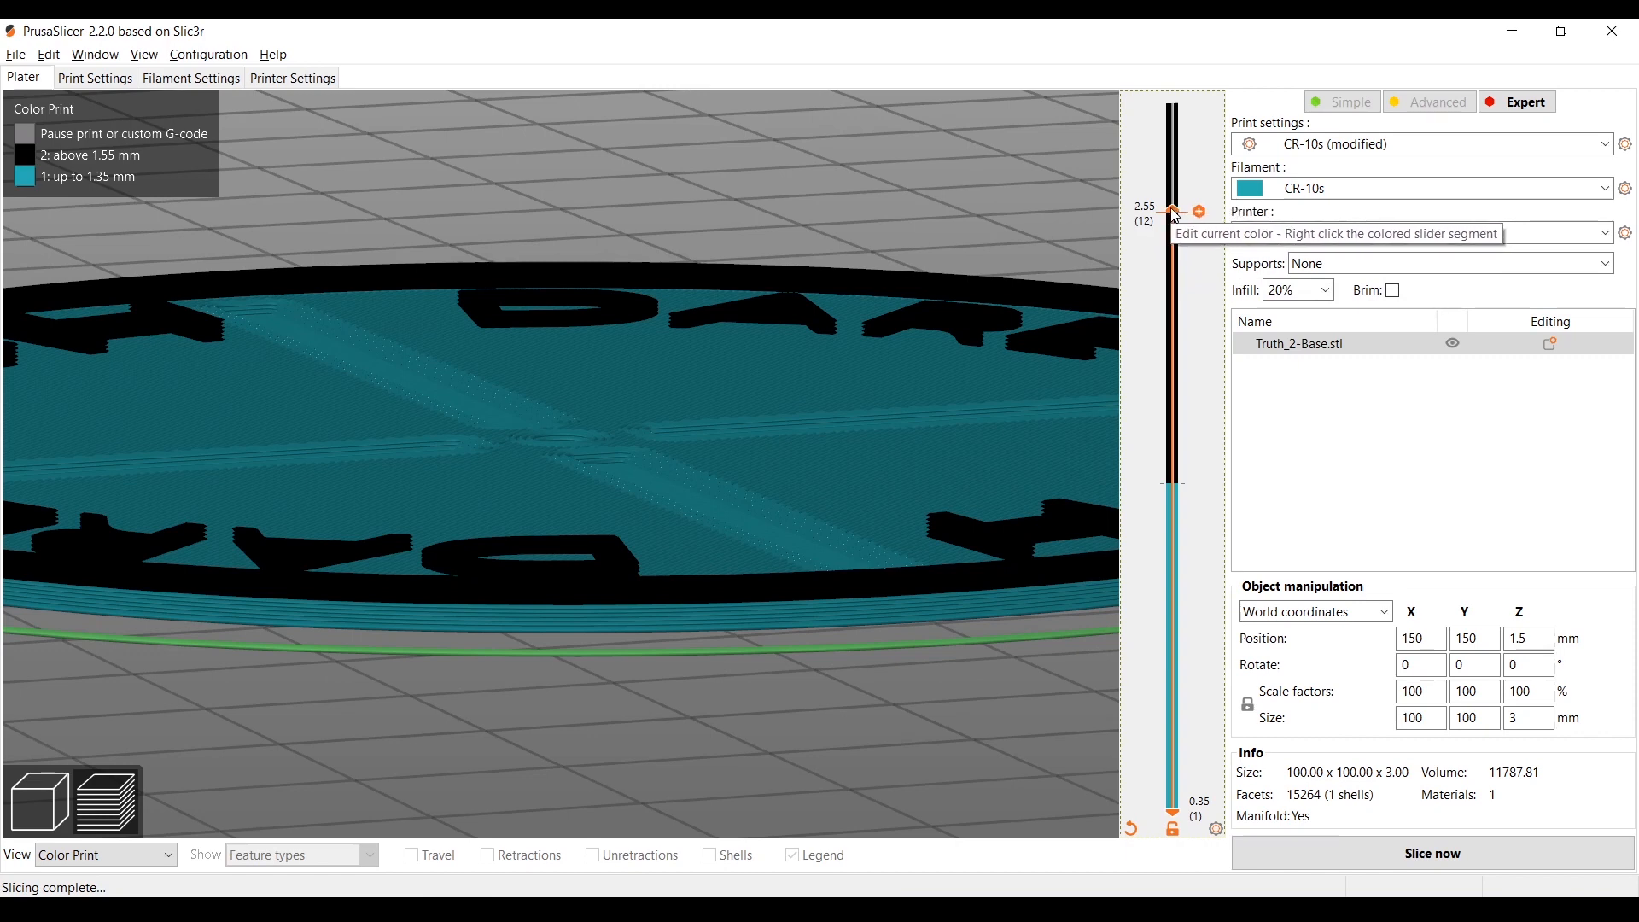
drag(1170, 210, 1171, 318)
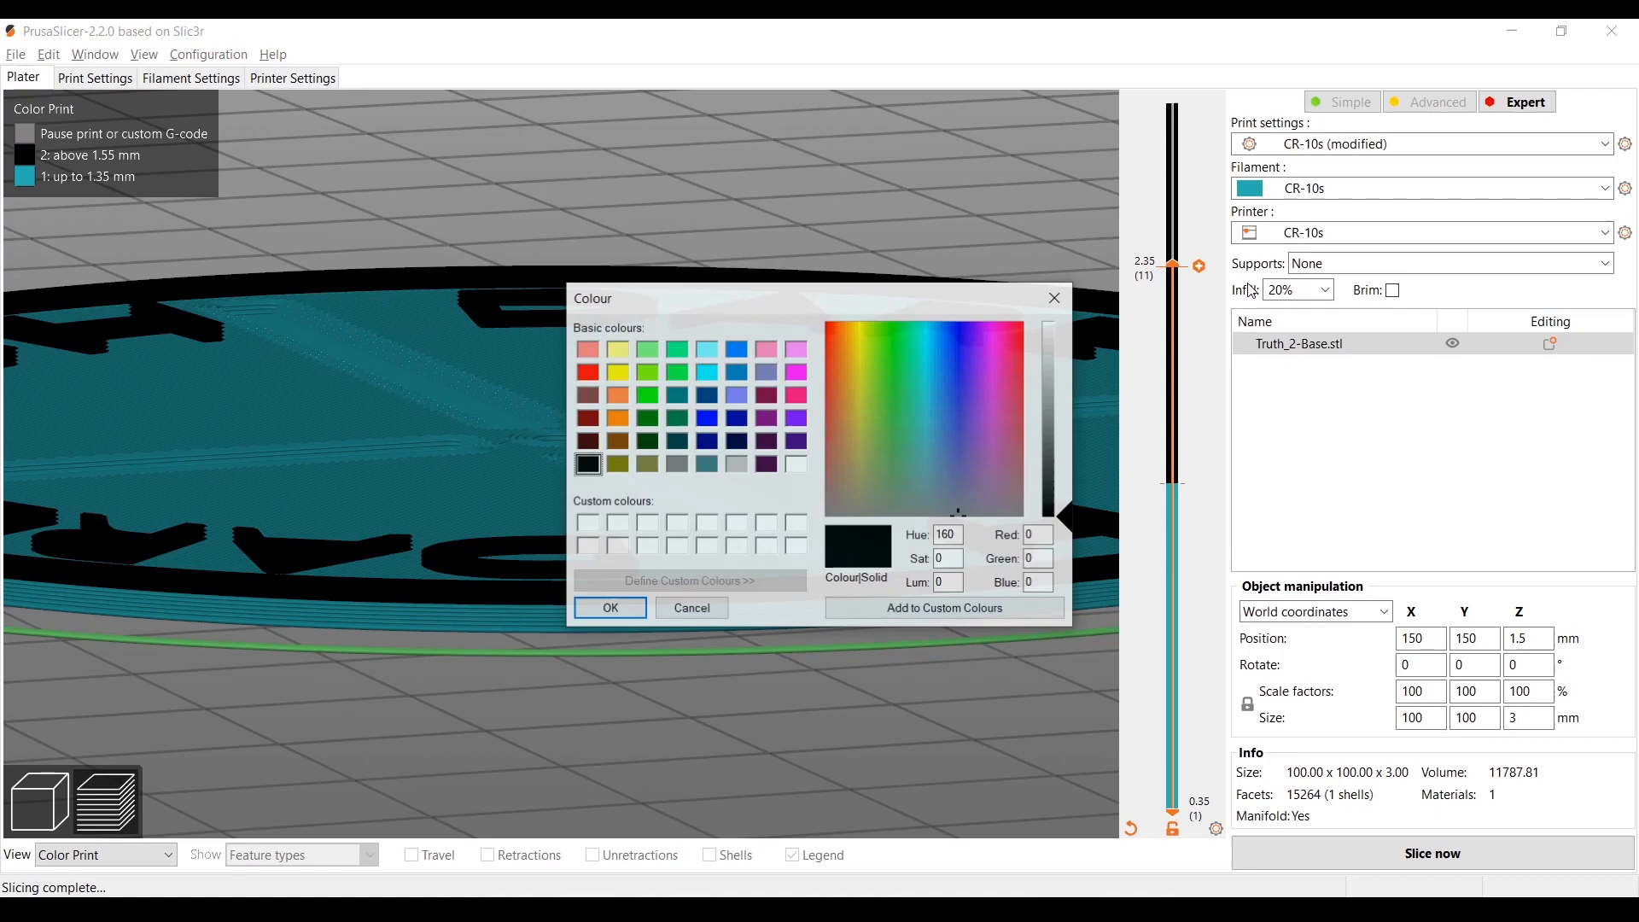
click(587, 372)
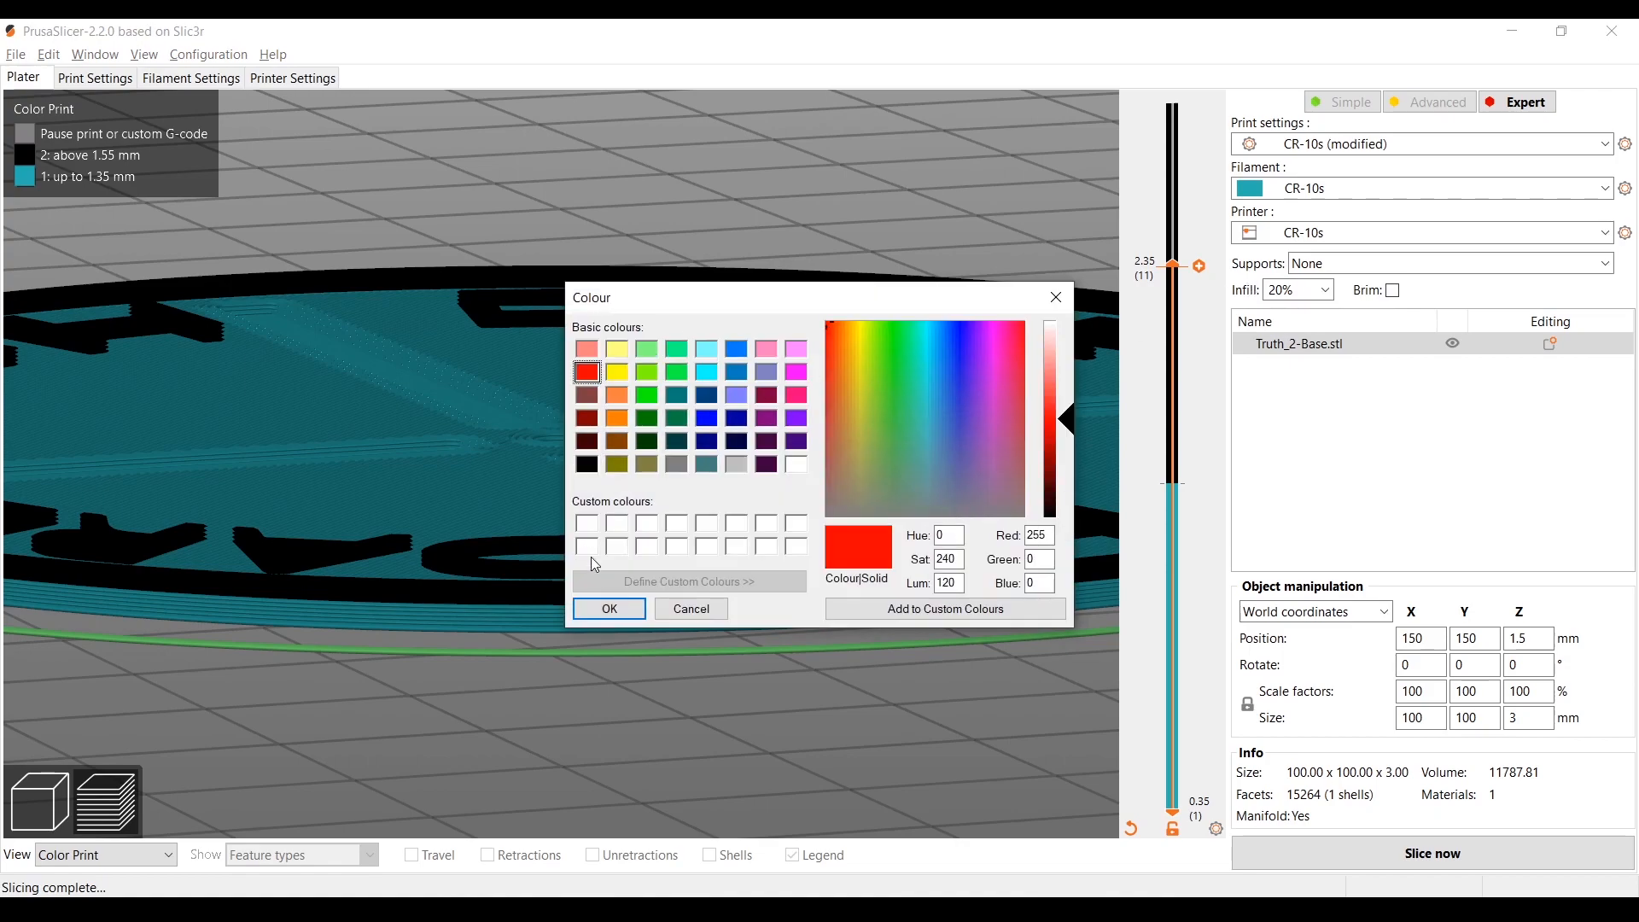
click(607, 609)
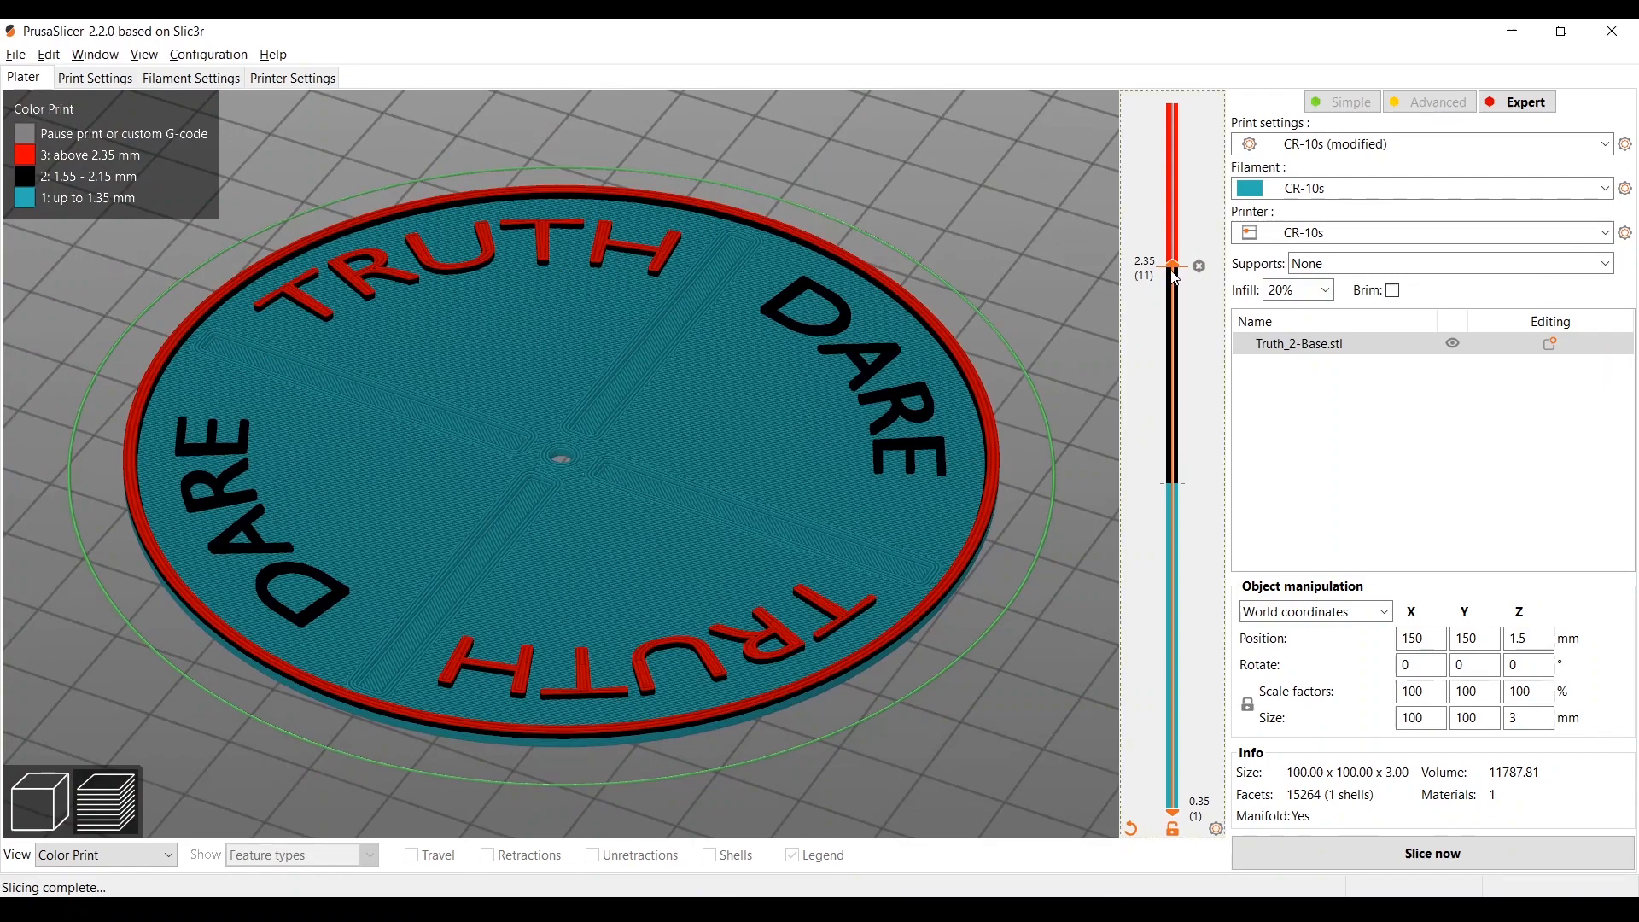
Raise the top slider to 2.95 mm and orbit to view the teal, black and red layers
drag(1170, 264, 1170, 105)
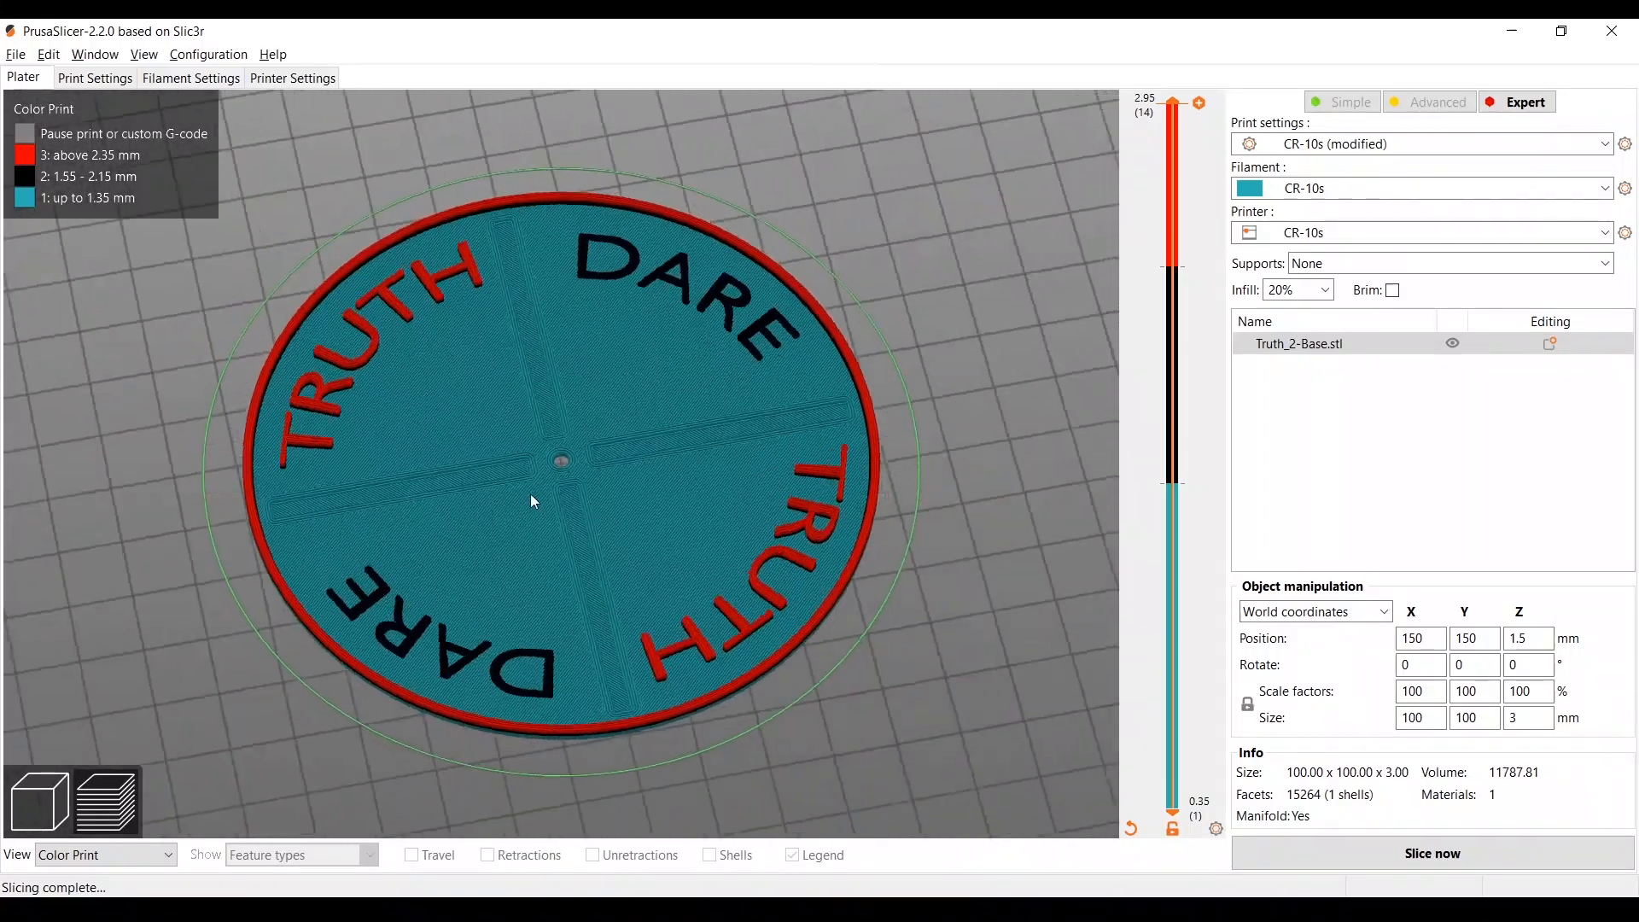
drag(533, 501, 523, 481)
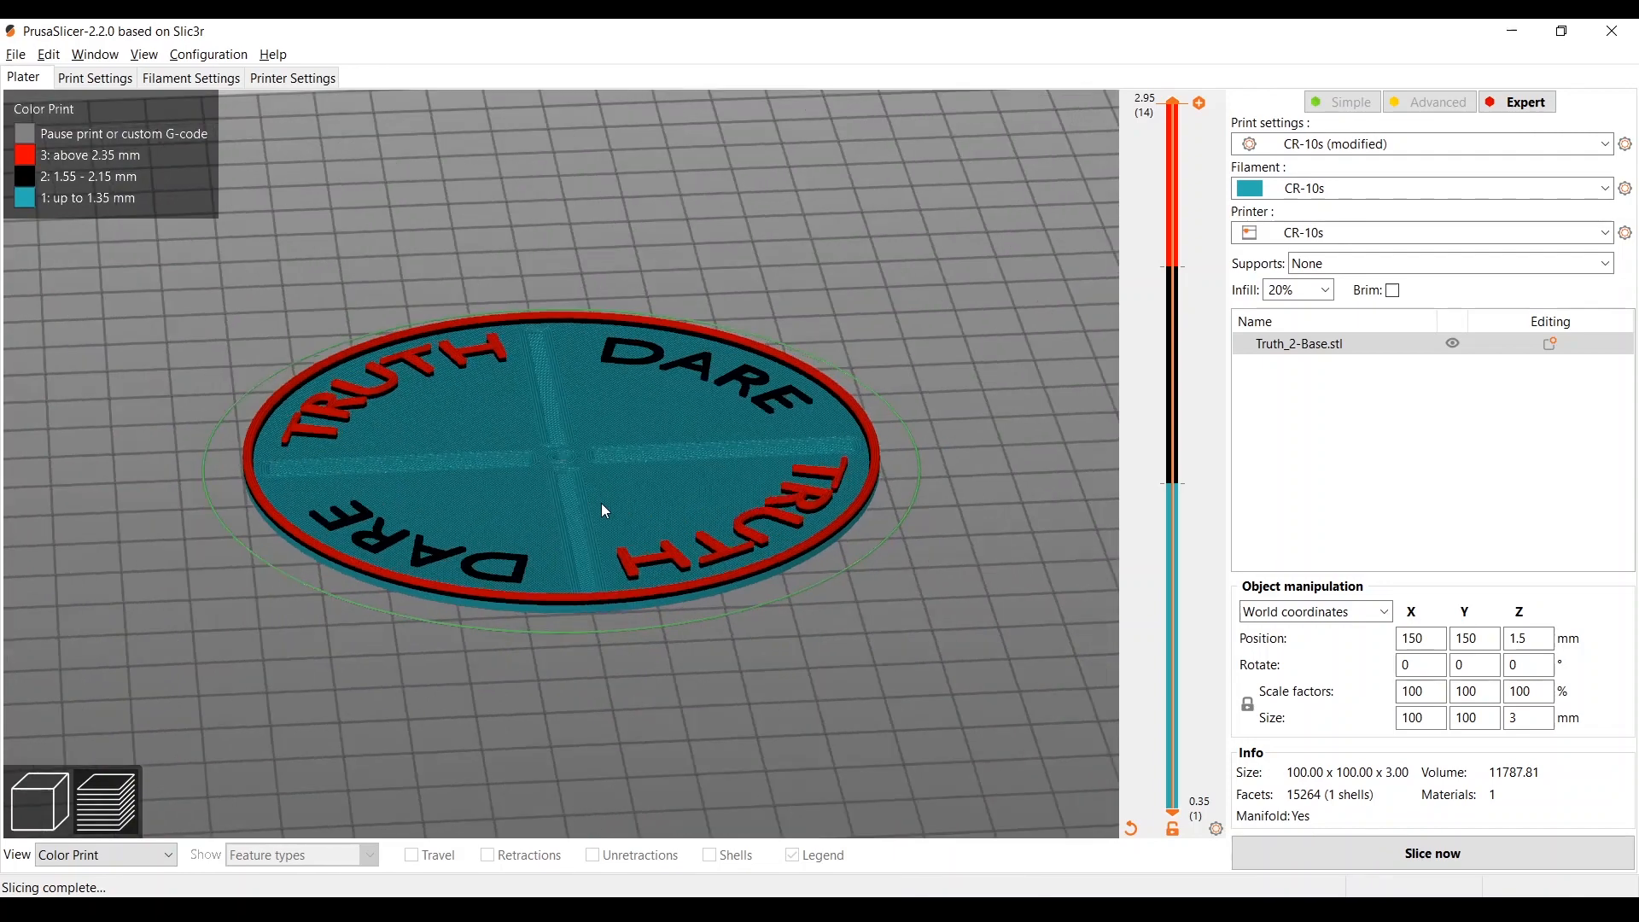
drag(601, 511, 484, 361)
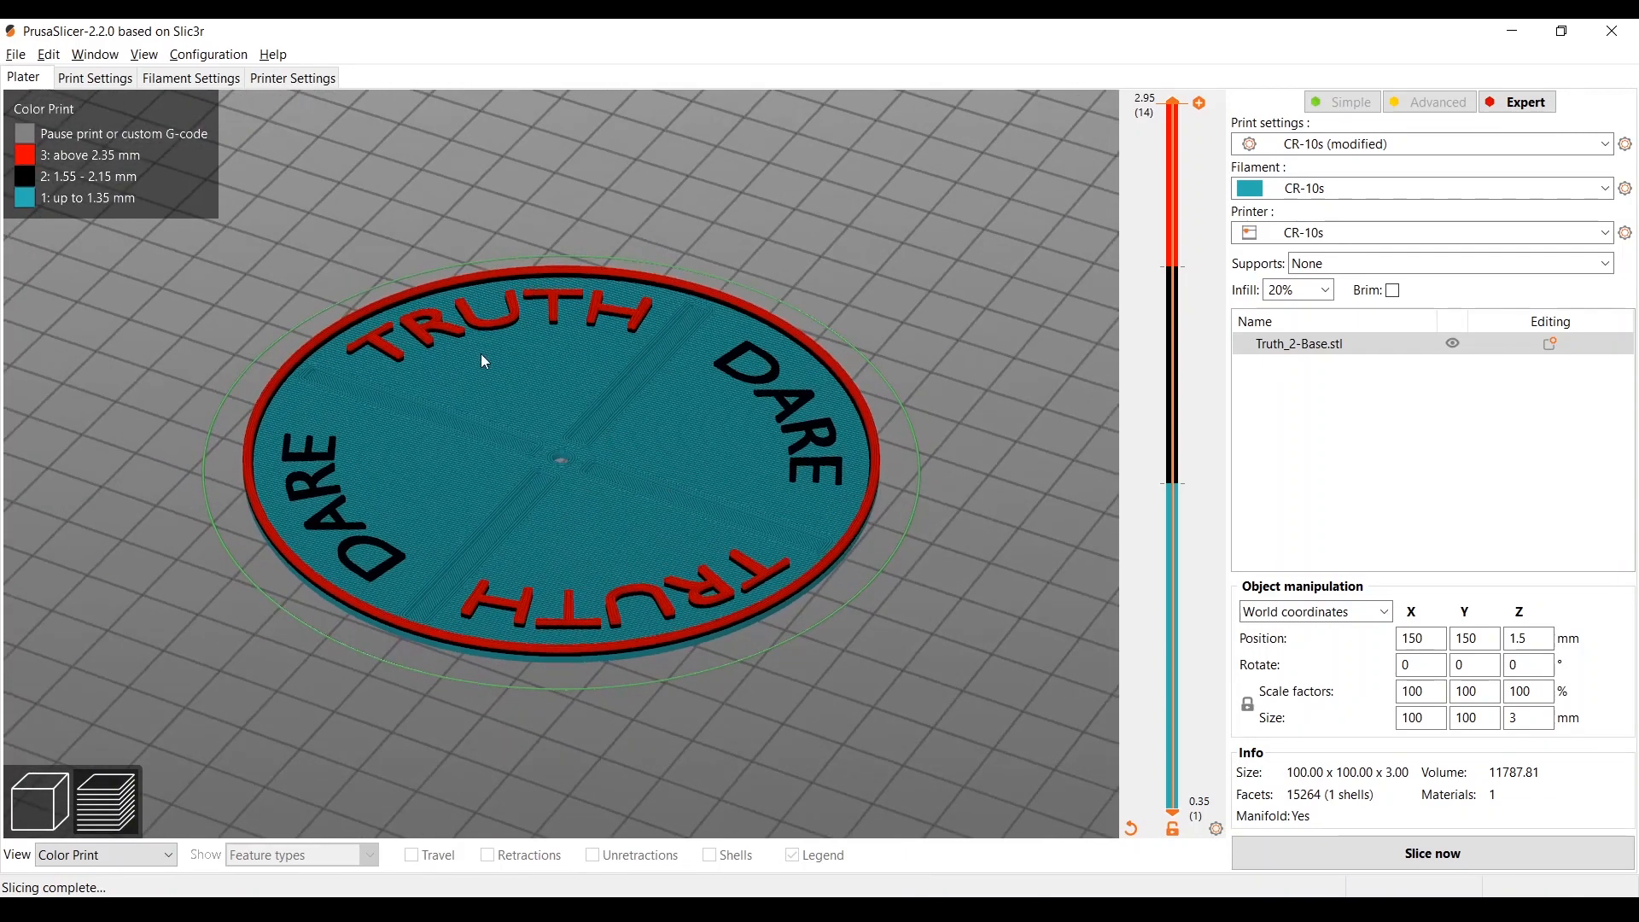
mouse_move(690, 433)
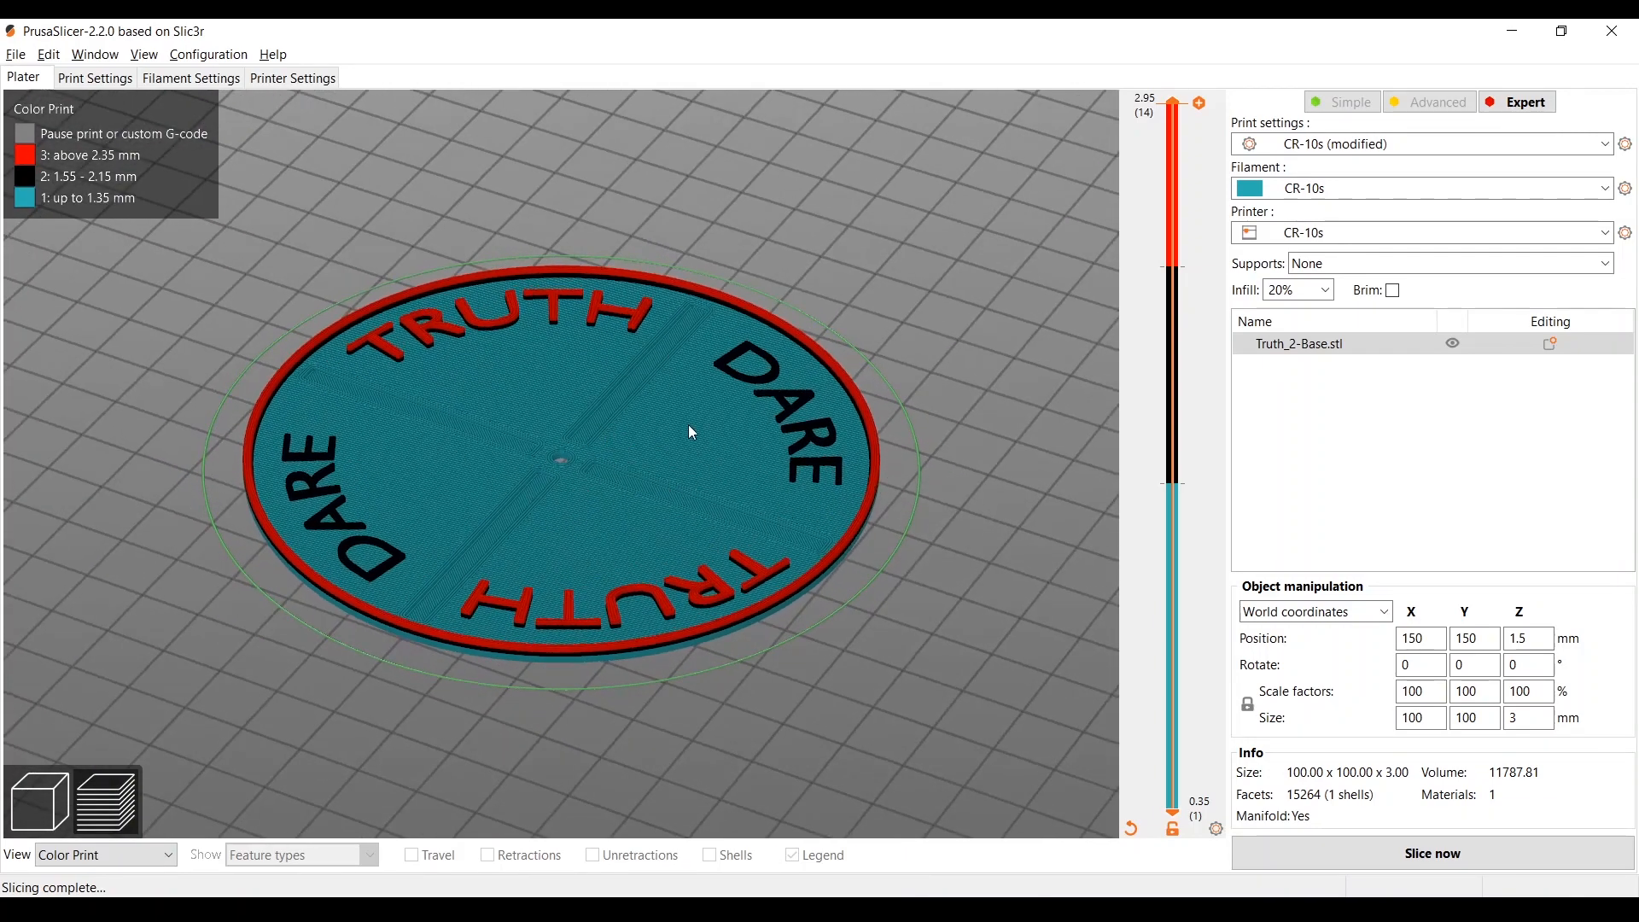